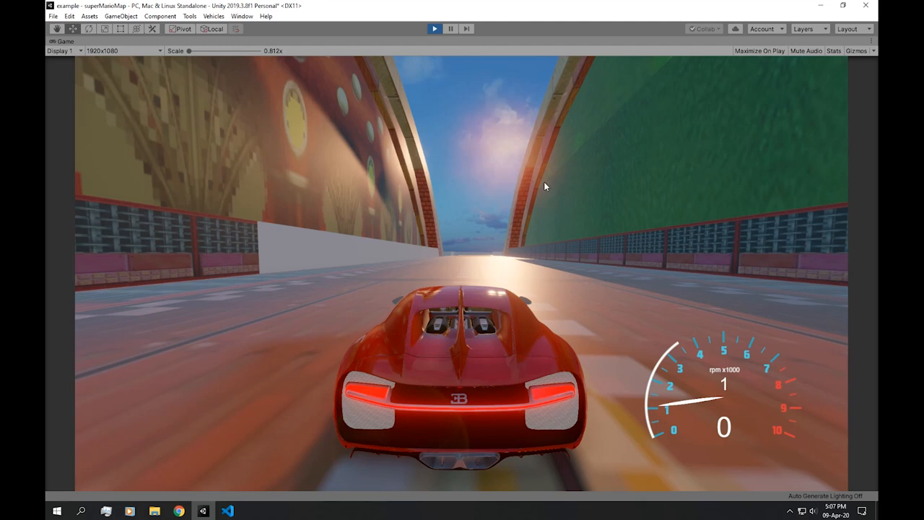
mouse_move(546, 131)
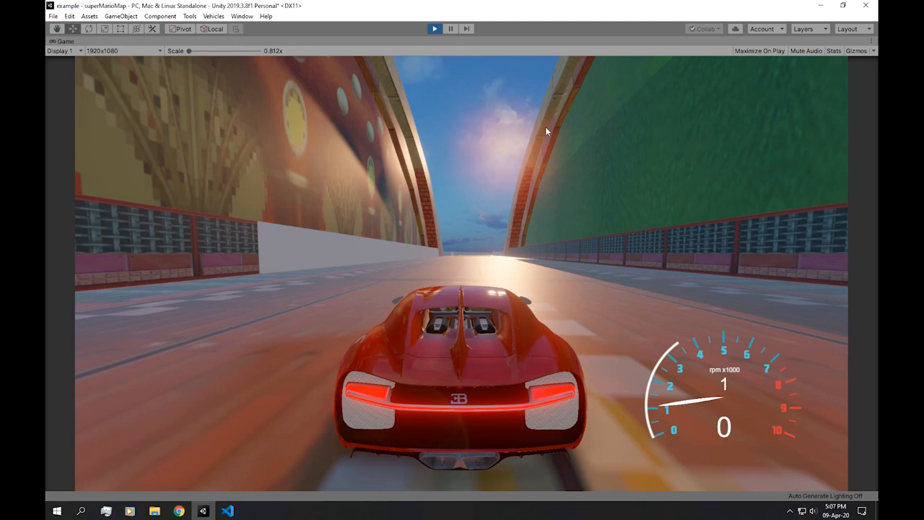
mouse_move(566, 260)
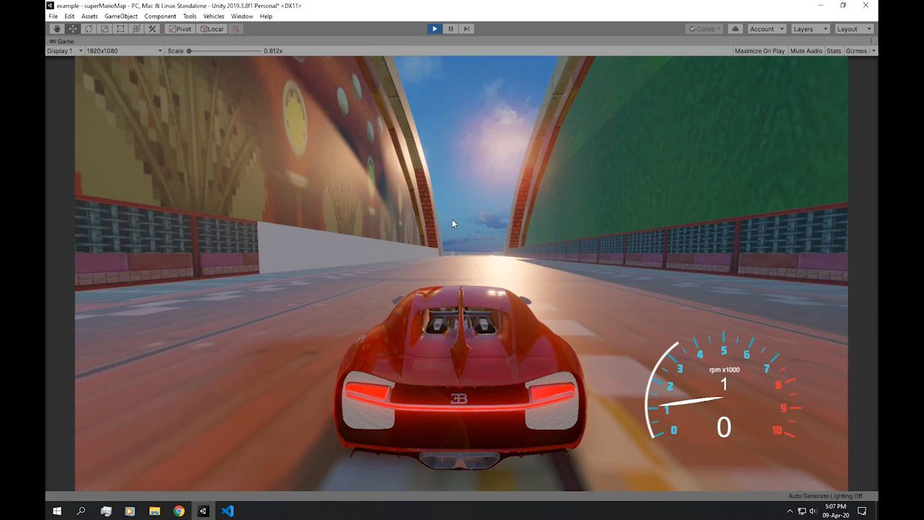
mouse_move(477, 302)
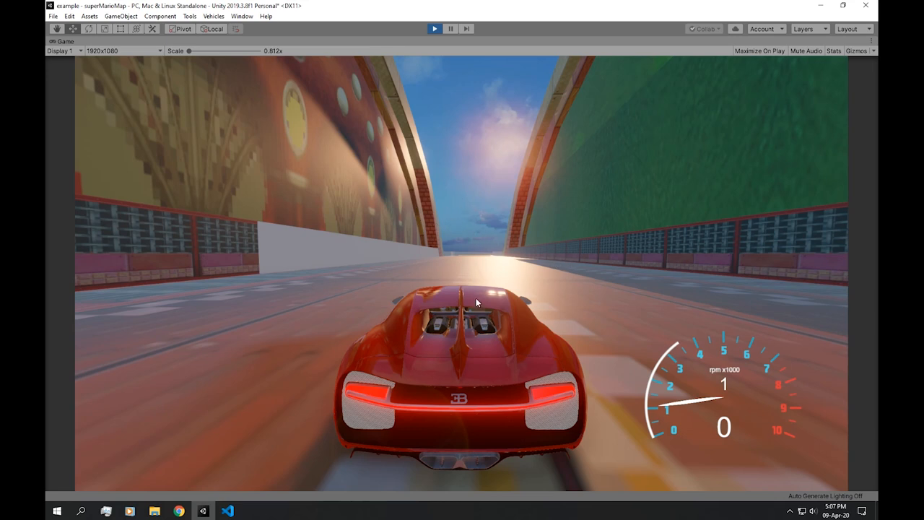
mouse_move(471, 251)
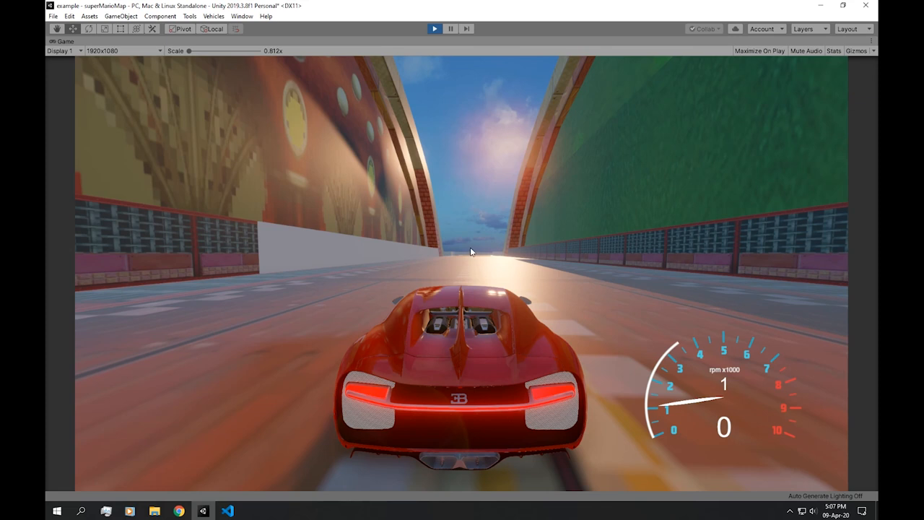
mouse_move(459, 228)
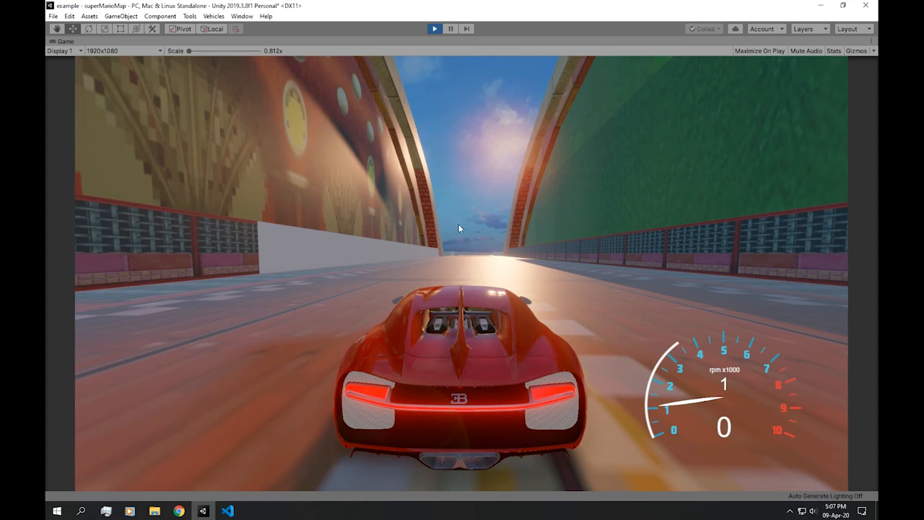
mouse_move(210, 232)
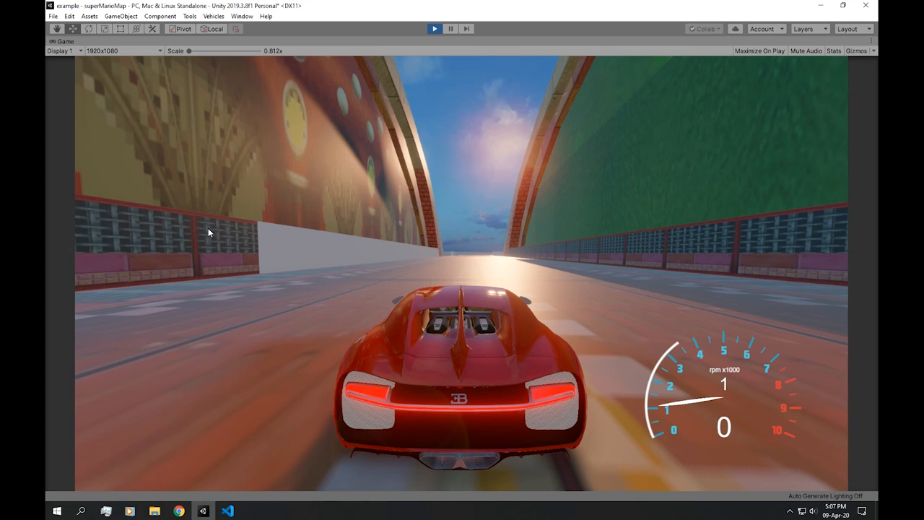
mouse_move(151, 218)
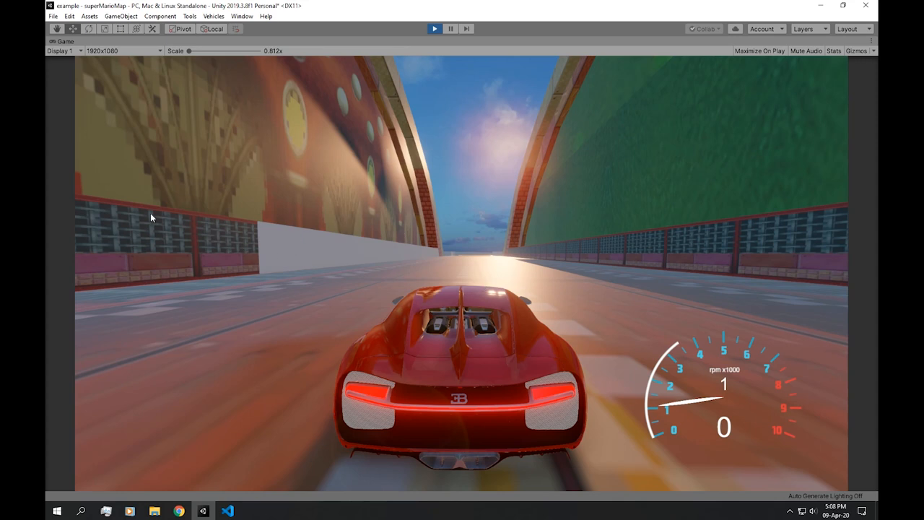
mouse_move(616, 290)
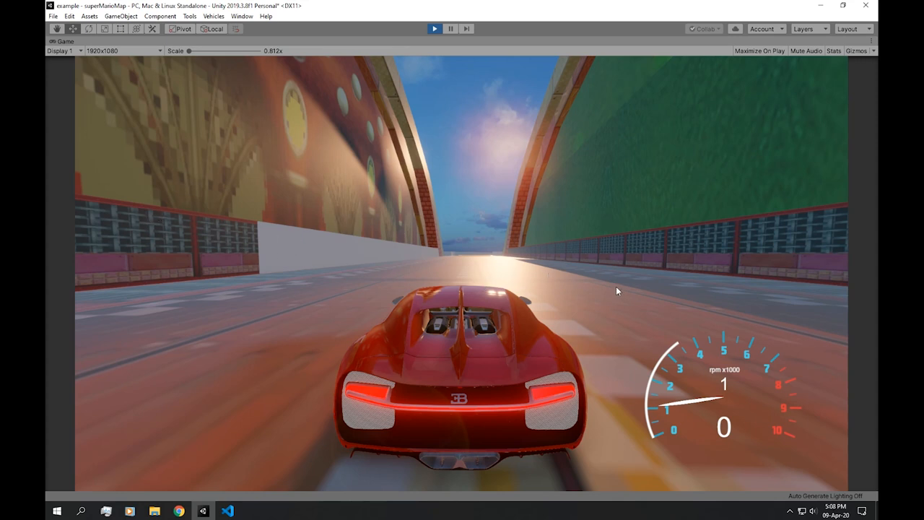
mouse_move(650, 297)
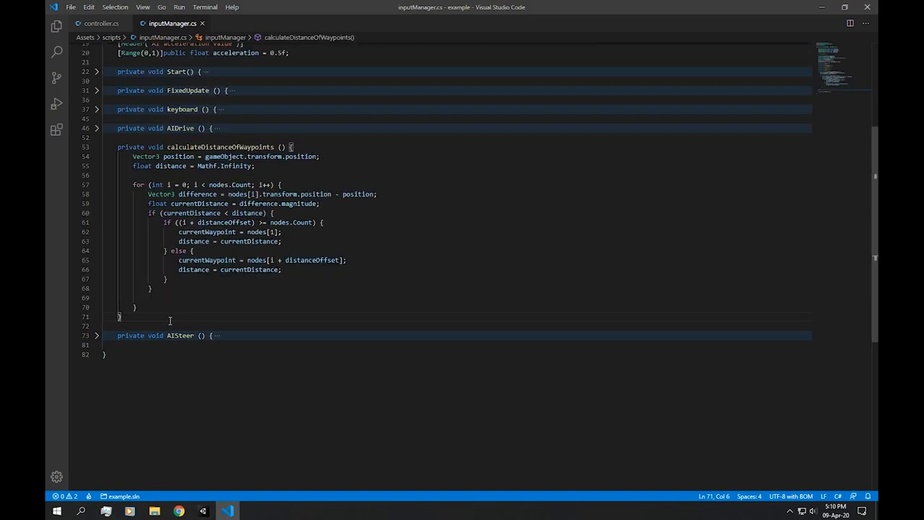
- Declare public int currentNode and assign currentNode = i inside the waypoint loop
key(Enter)
text(public )
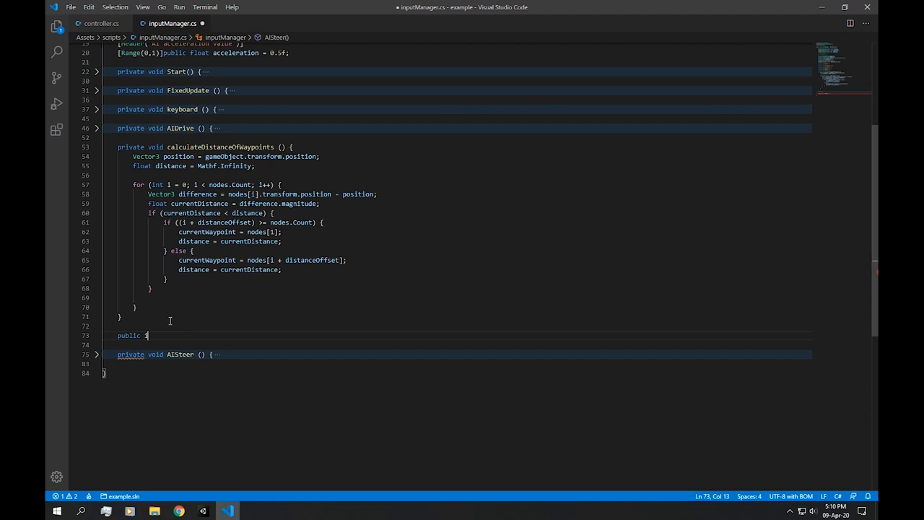
text(int currentNode;)
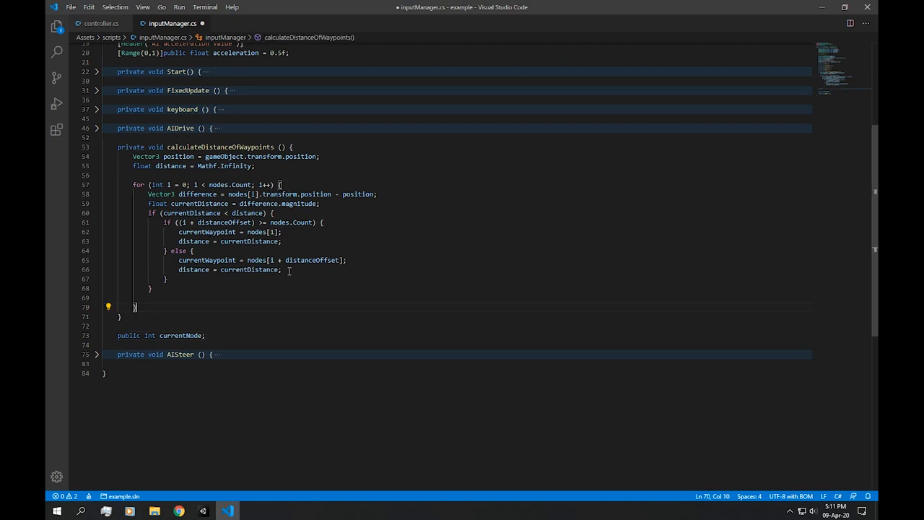
text(cur)
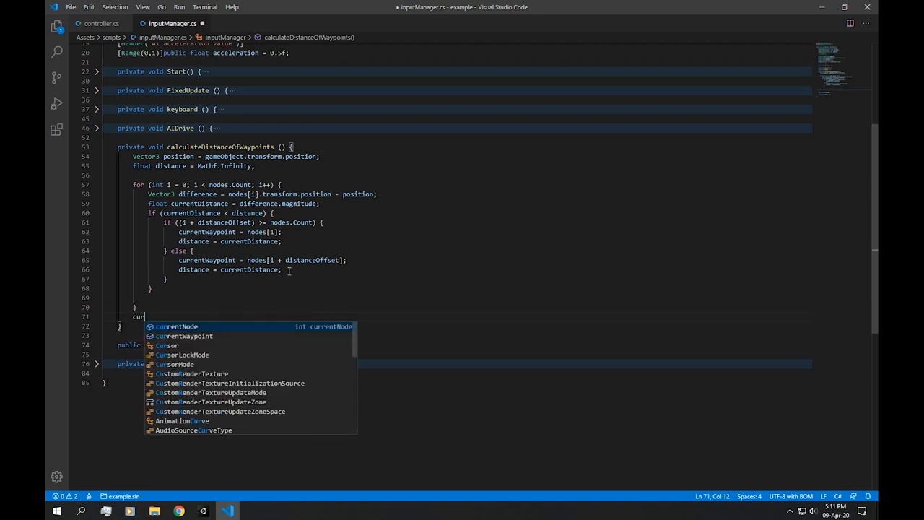
click(226, 511)
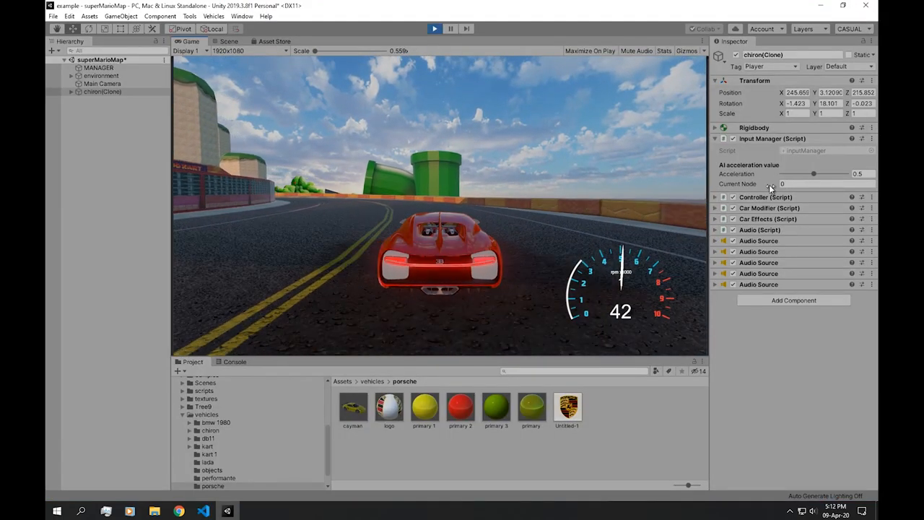
- Switch to Unity to view the running car's Input Manager showing Current Node
click(435, 29)
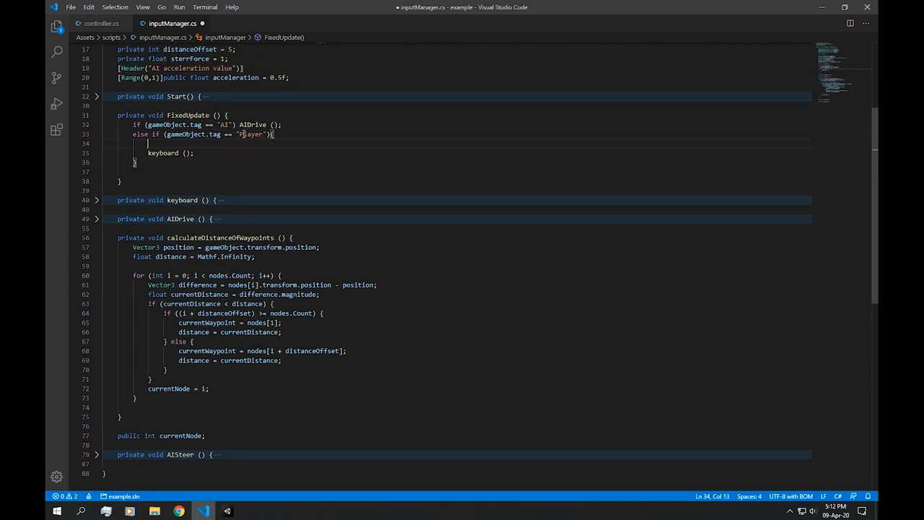
- Edit FixedUpdate's tag checks so "AI" calls AIDrive() and "Player" calls keyboard()
double_click(253, 134)
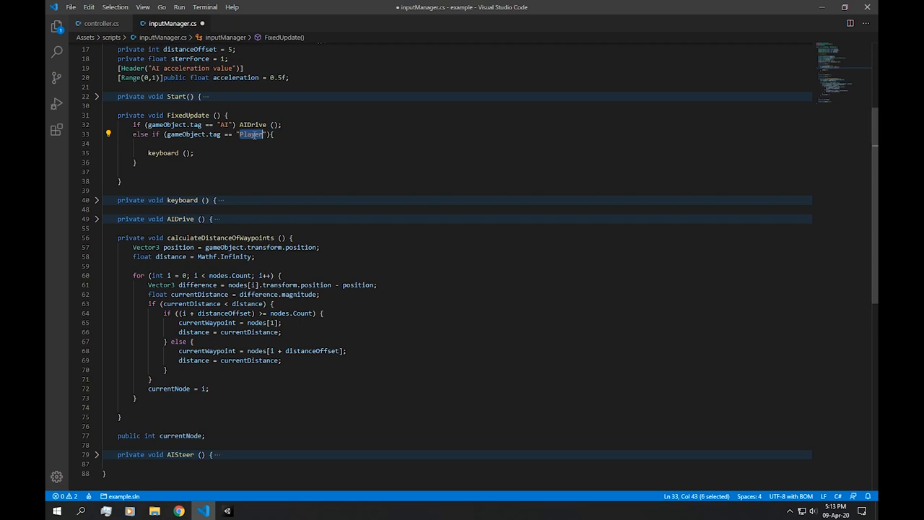
double_click(219, 237)
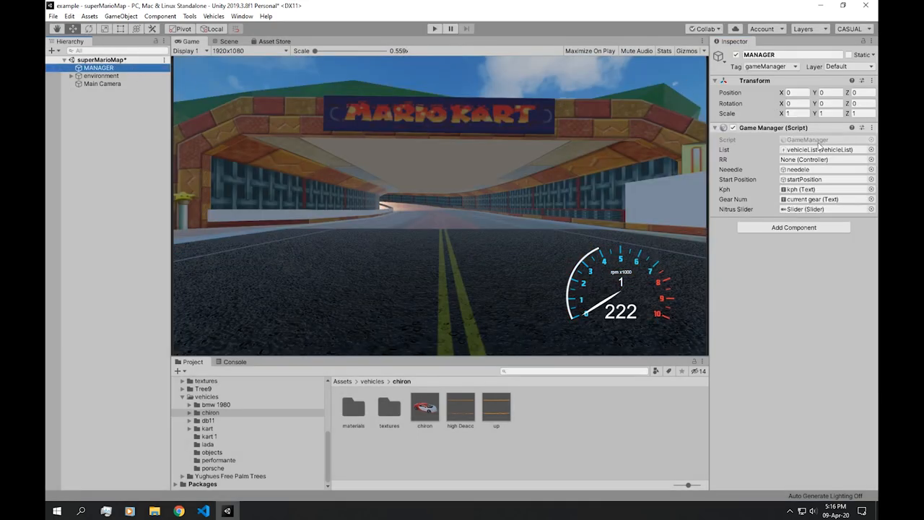
- Open the MANAGER's GameManager script from the Inspector into Visual Studio Code
click(202, 511)
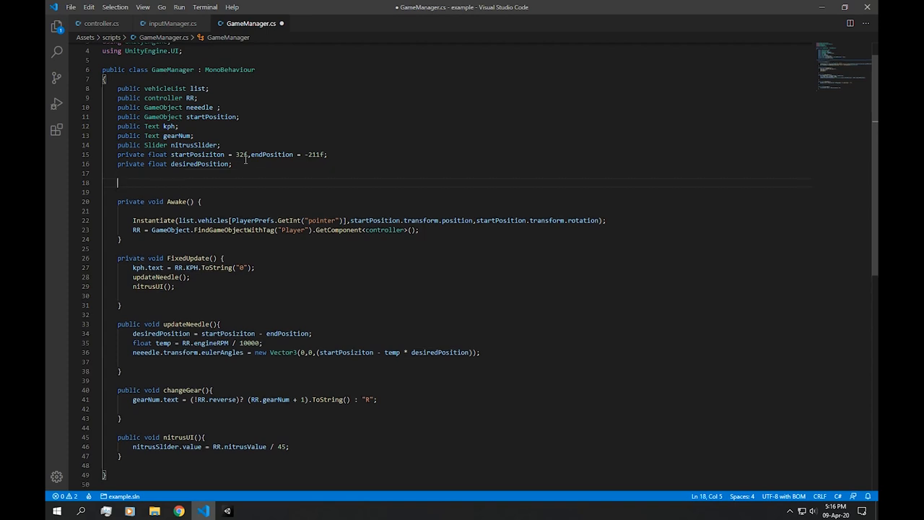
- Add public GameObject[] presentVehicles and fill it in Awake with FindGameObjectsWithTag("AI")
text(public GameObject[] presentVehicles;)
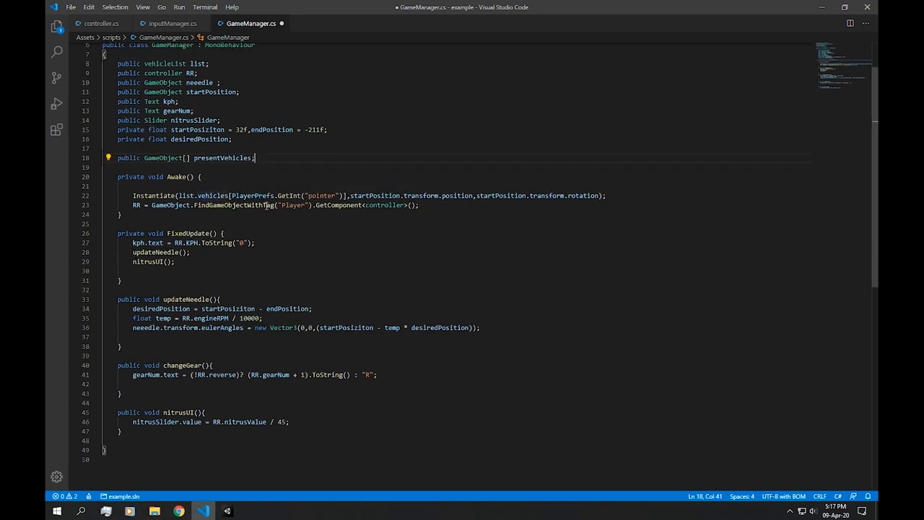
double_click(222, 158)
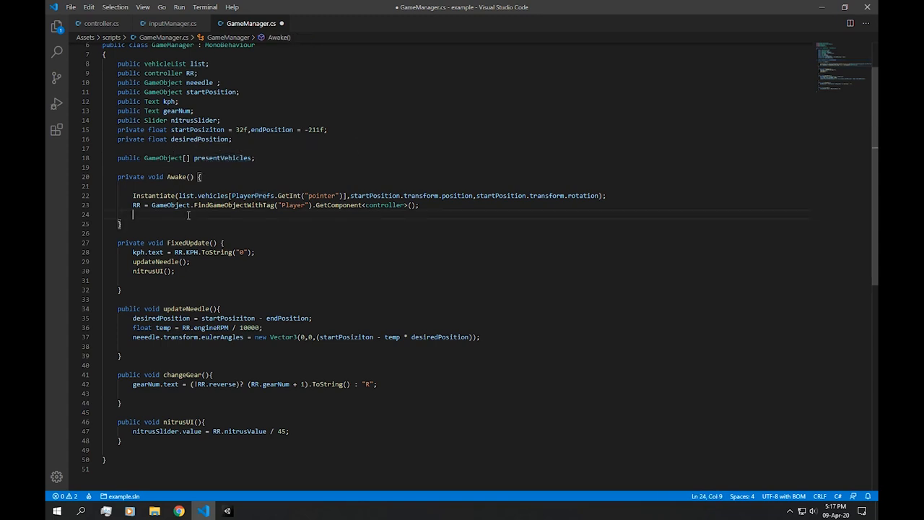
text(presentVehicles = f)
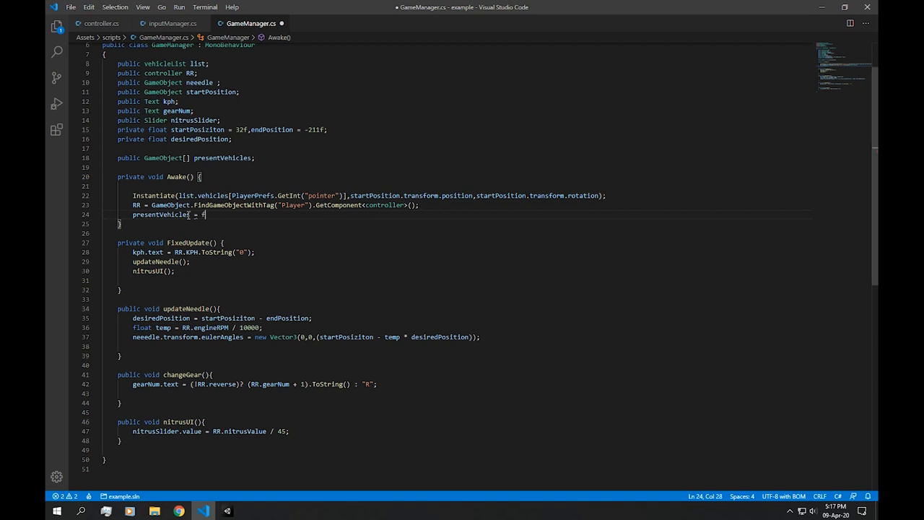
text(GameObject.FindGameObjectsWithTag("AI)
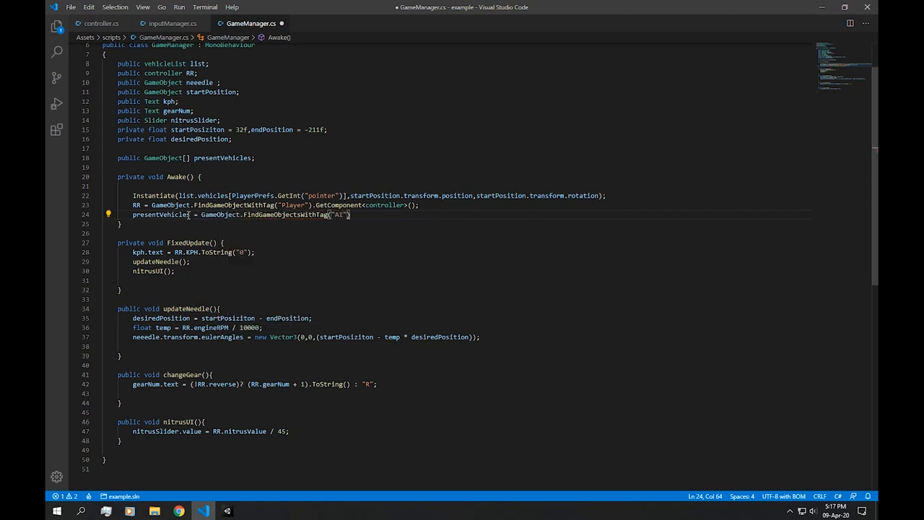
text(;)
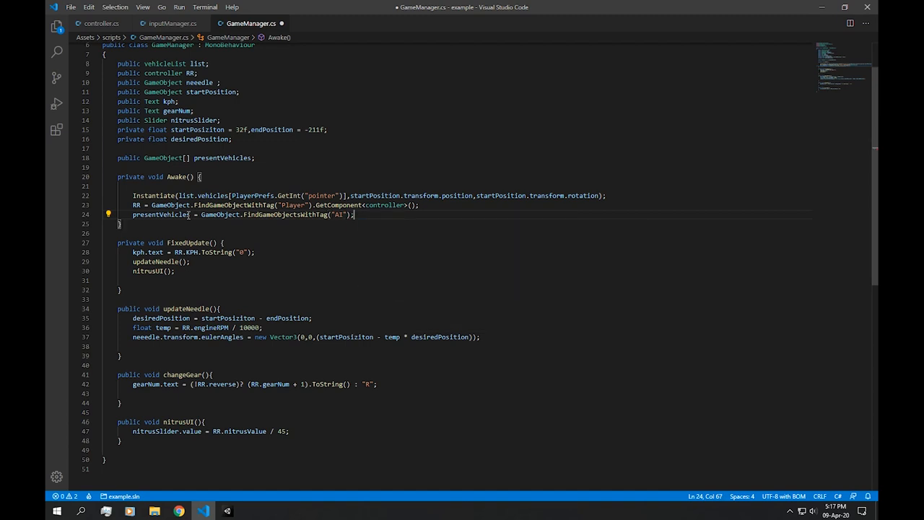
drag(133, 214, 354, 213)
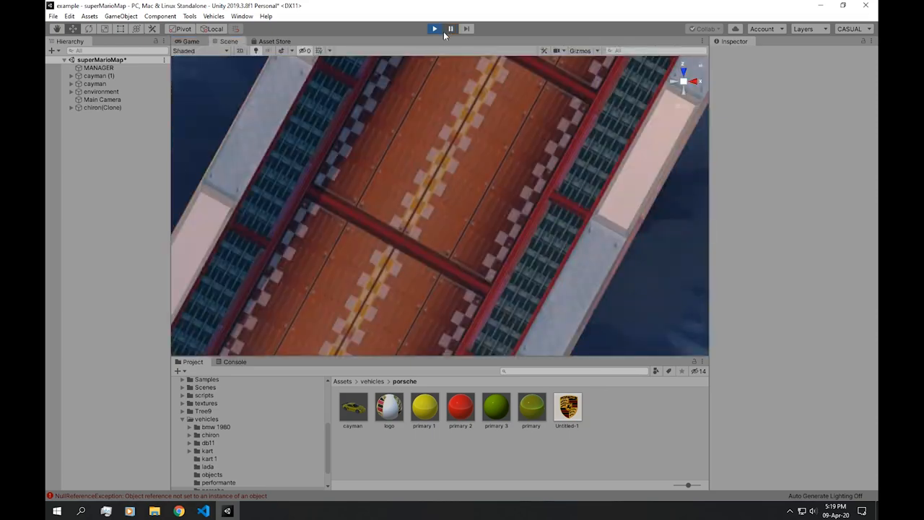
- Play the scene and check MANAGER's Present Vehicles array lists the two cayman cars
click(94, 84)
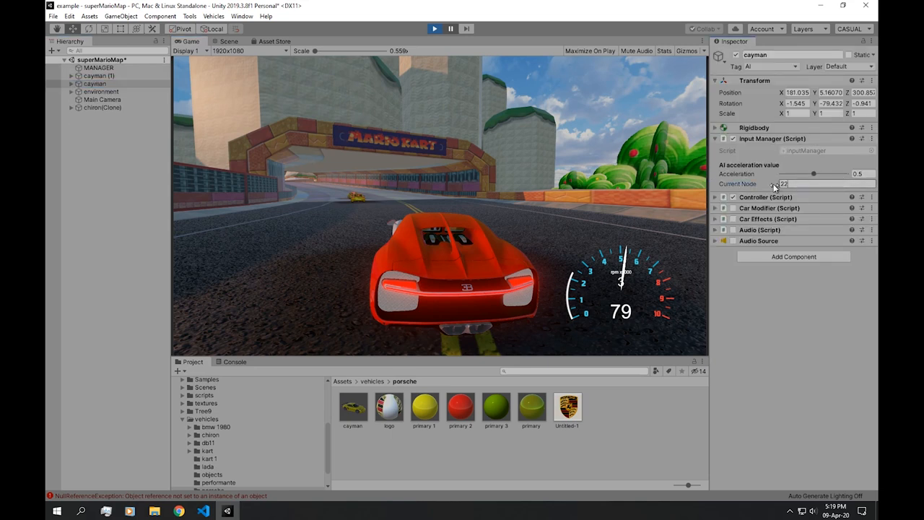
click(98, 68)
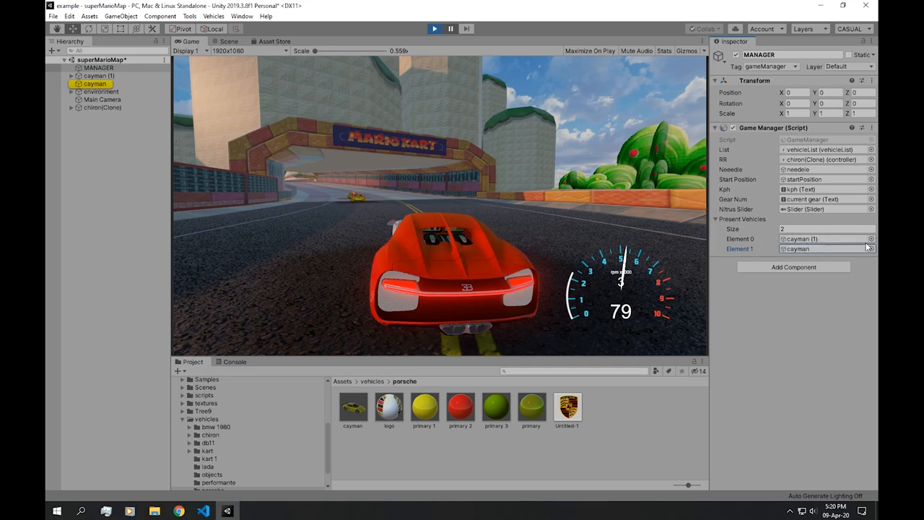
click(103, 106)
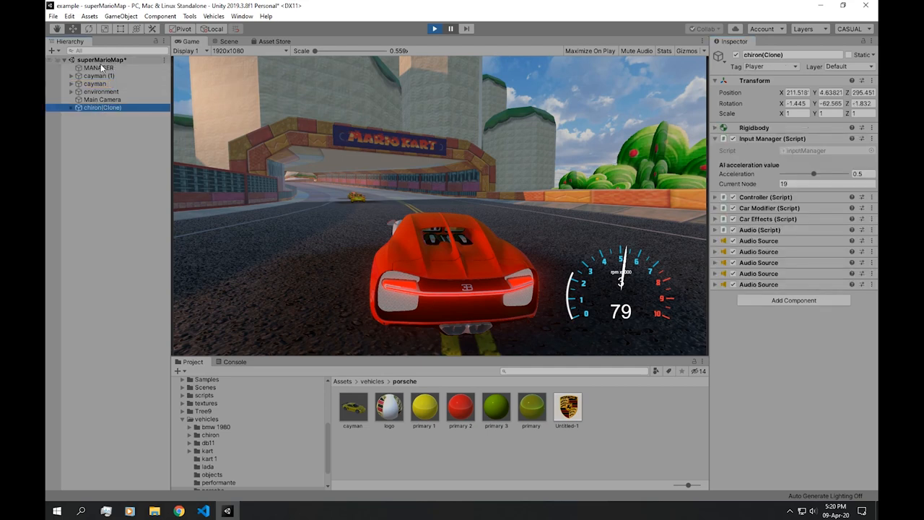
click(98, 68)
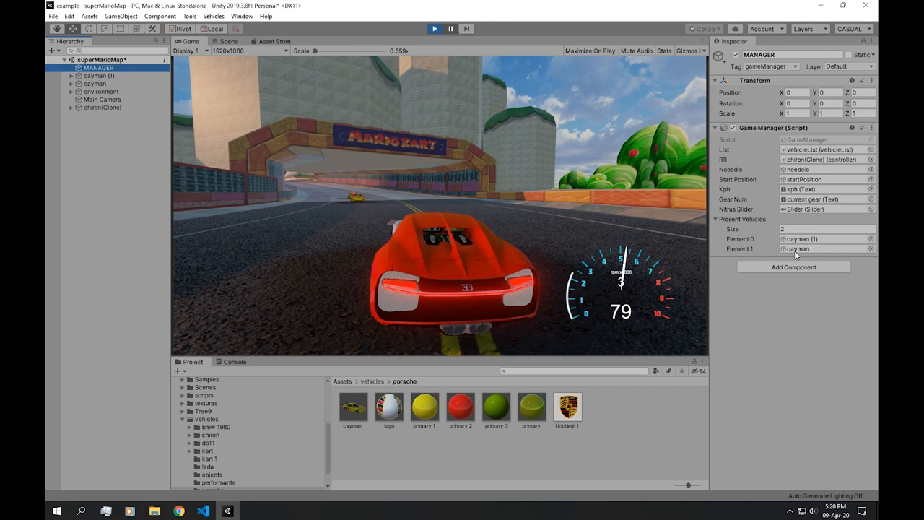
mouse_move(771, 242)
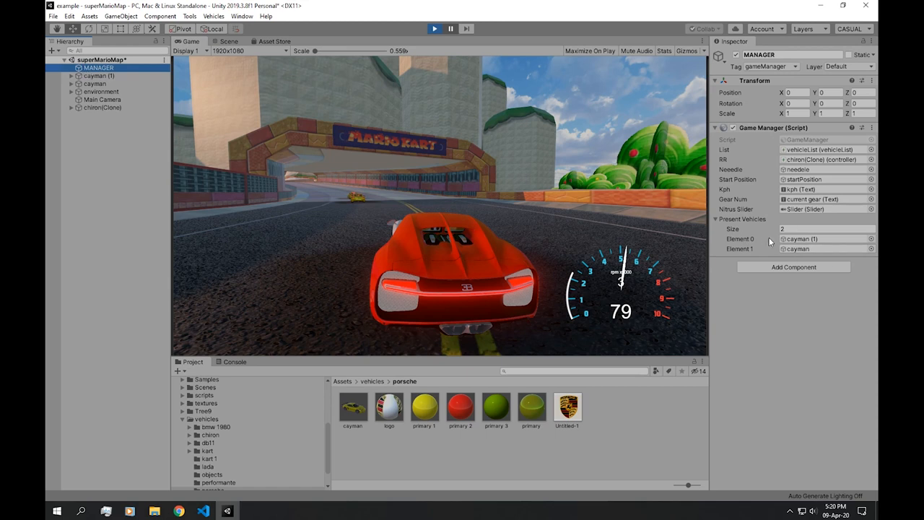
mouse_move(576, 219)
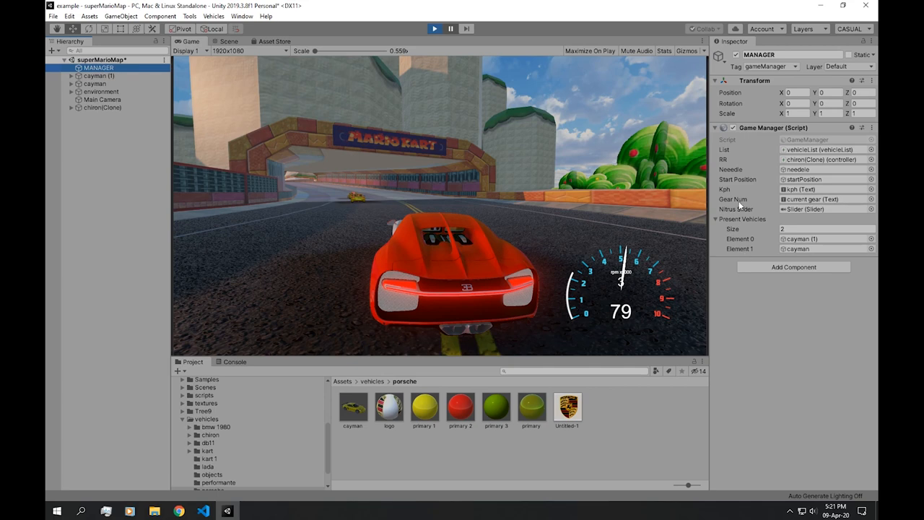
click(203, 511)
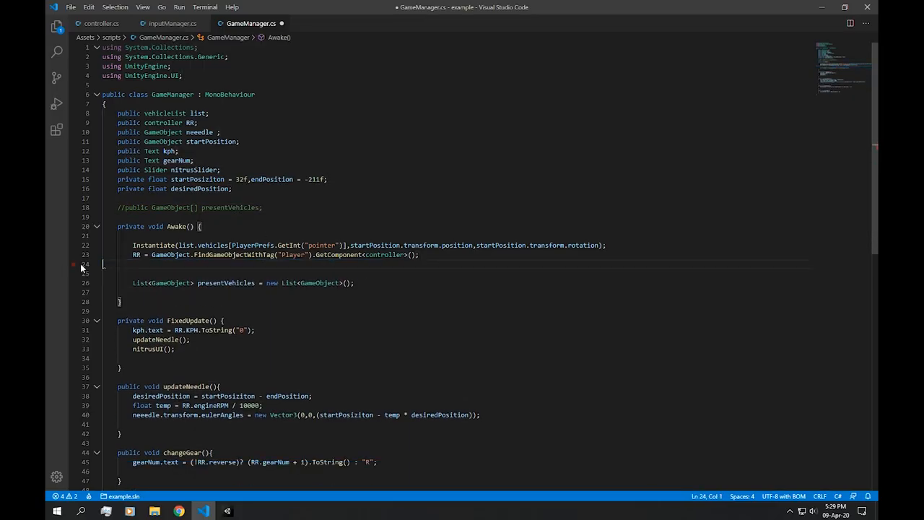
- In Awake, foreach-add the AI-tagged presentGameObjectVehicles and RR.gameObject into presentVehicles
text(foreach())
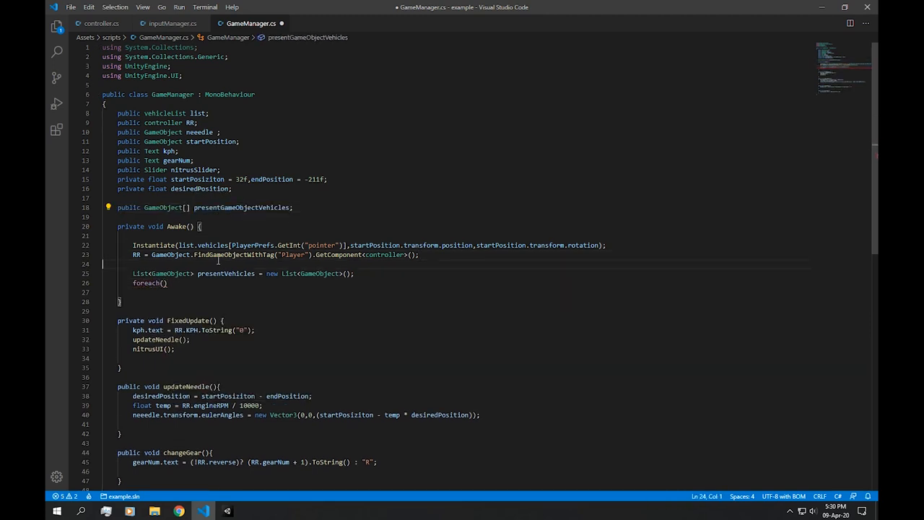
text(presentGameObjectVehicles = GameObject.FindGameObjectsWithTag("AI");)
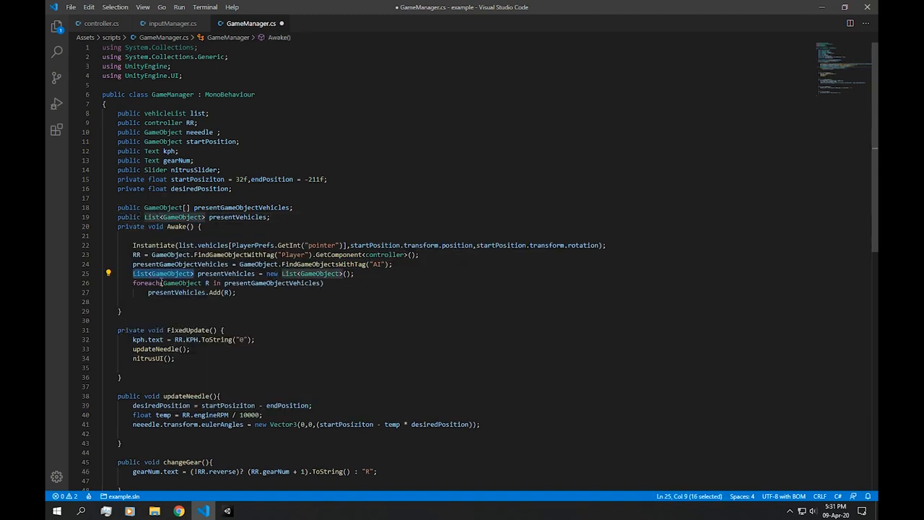
text(presentVehicles.Add(RR.ga)
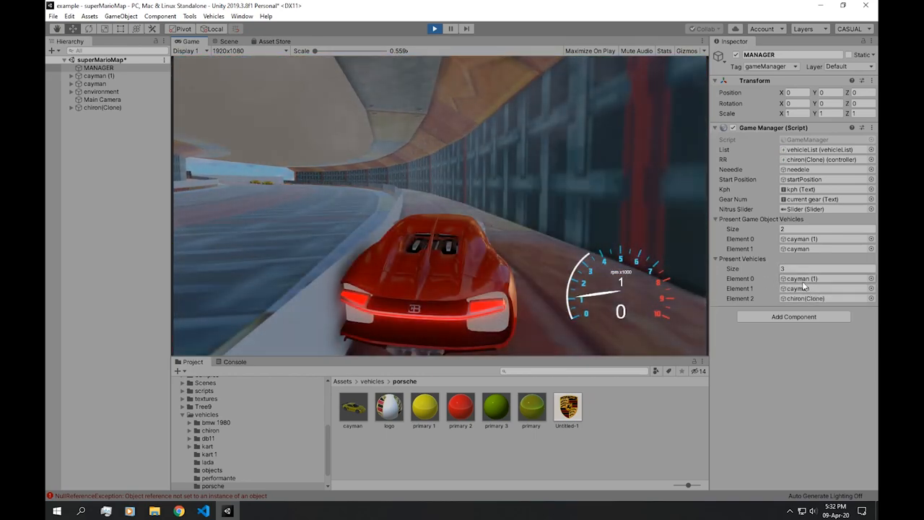
- Run the race and confirm two AI game objects and three present vehicles on the manager
click(202, 511)
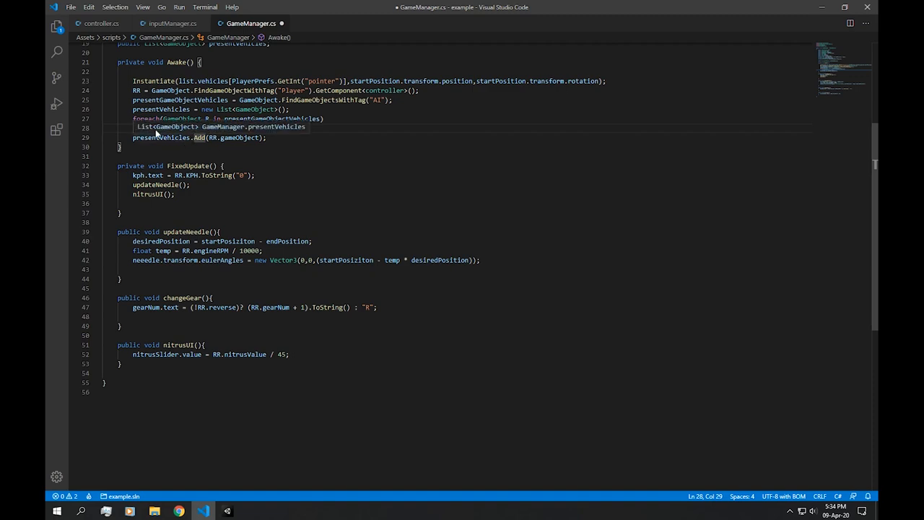
click(202, 511)
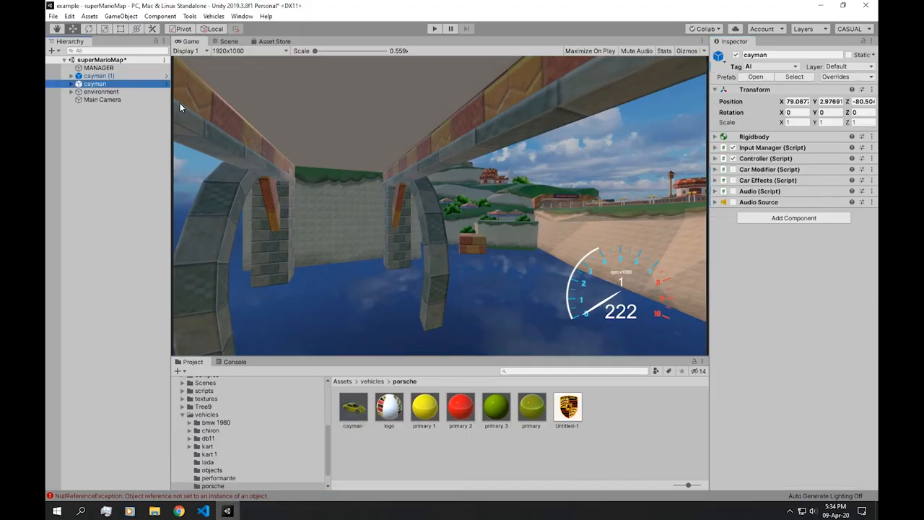
click(715, 147)
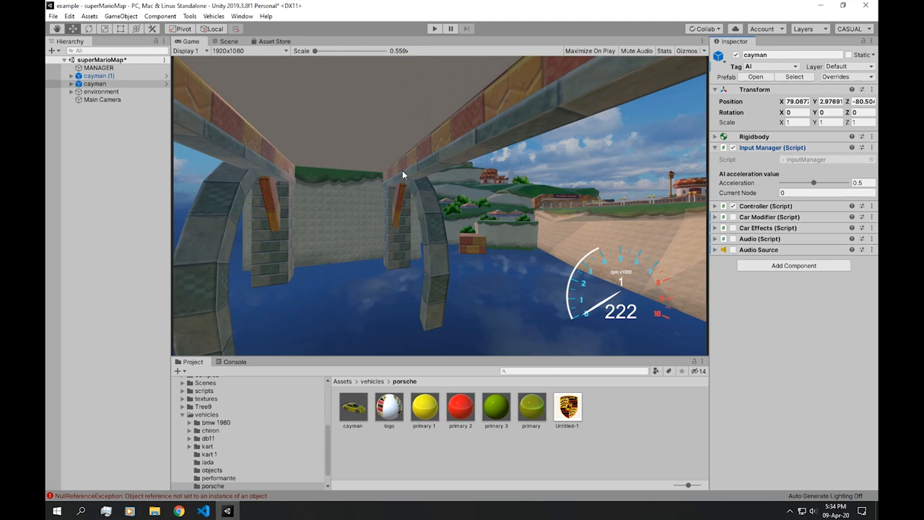
click(202, 511)
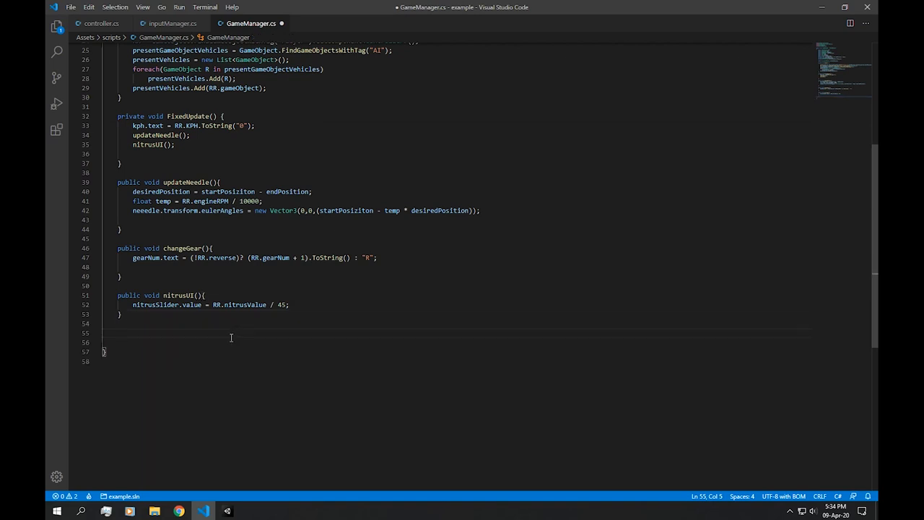
scroll(up, 3)
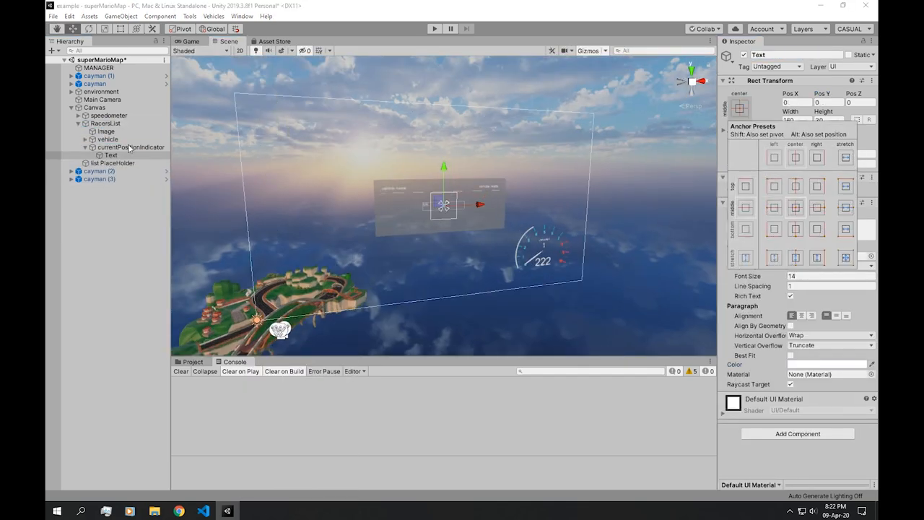
click(106, 122)
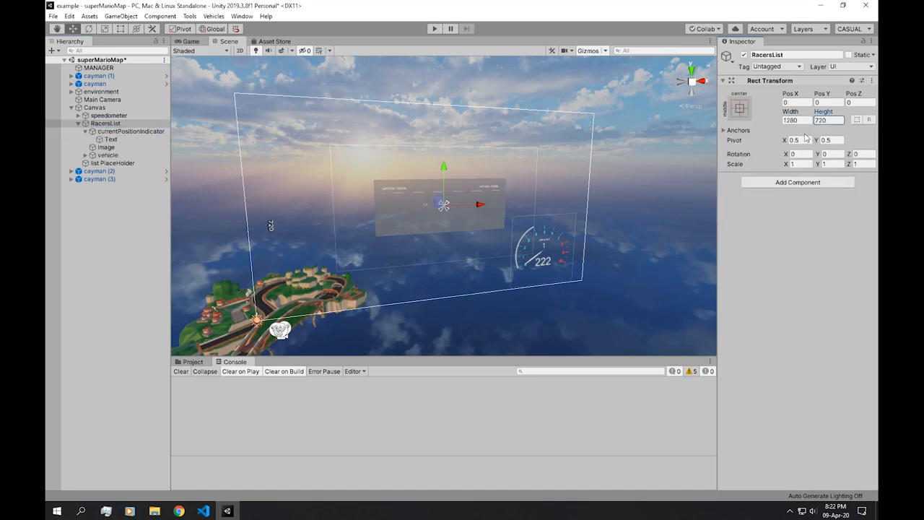
click(110, 139)
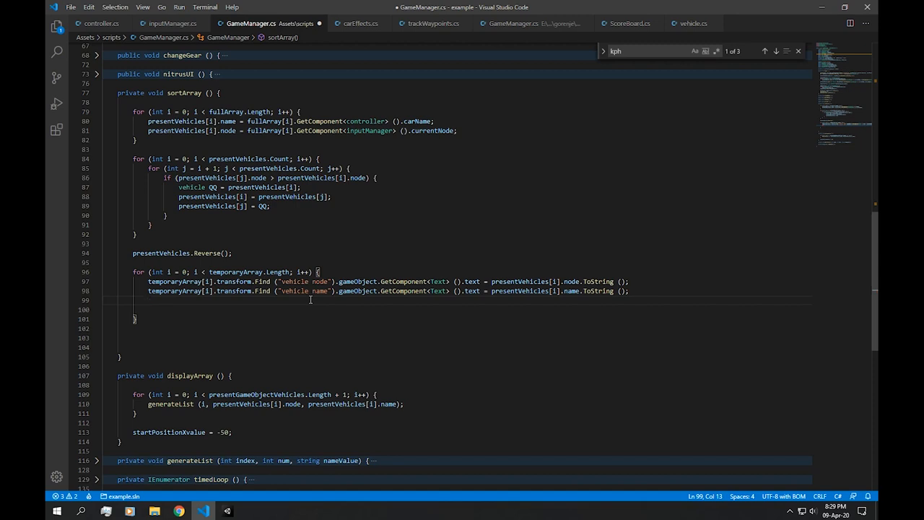
- Add if(RR.carName == presentVehicles[i].name) inside the sortArray loop
text(if())
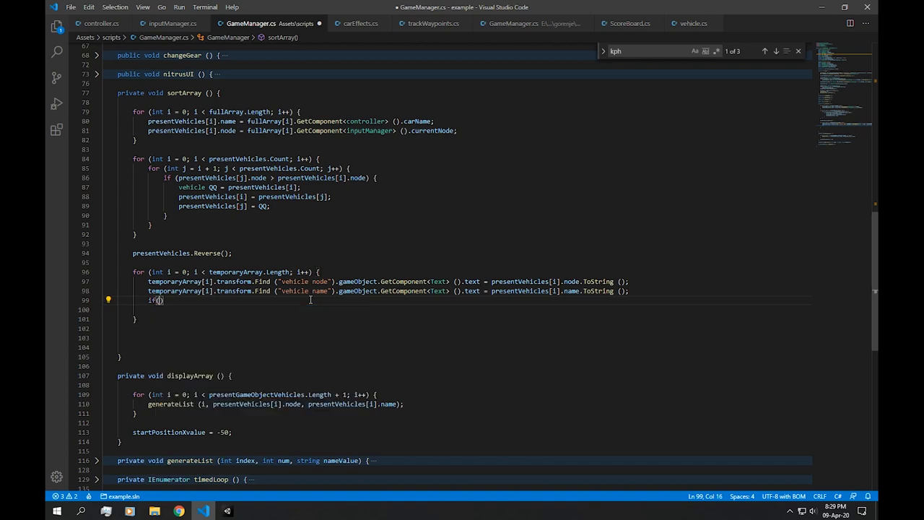
text(RR.)
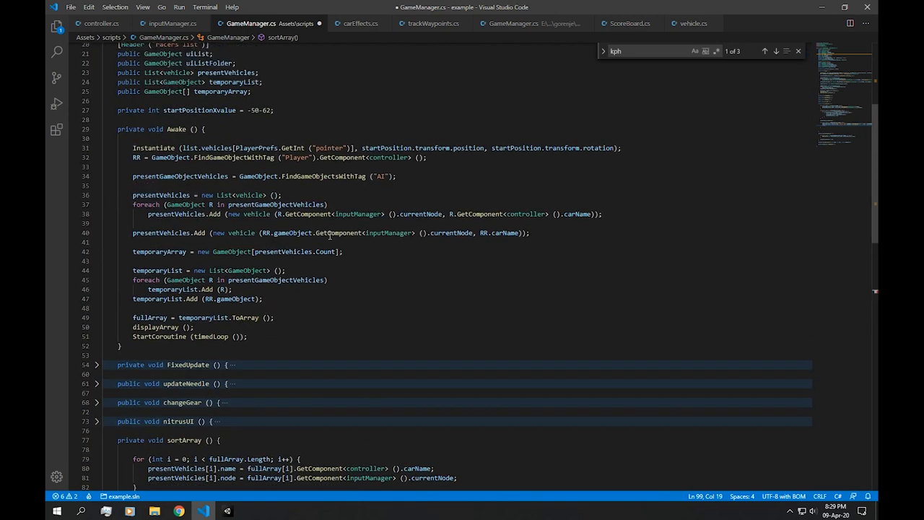
scroll(down, 3)
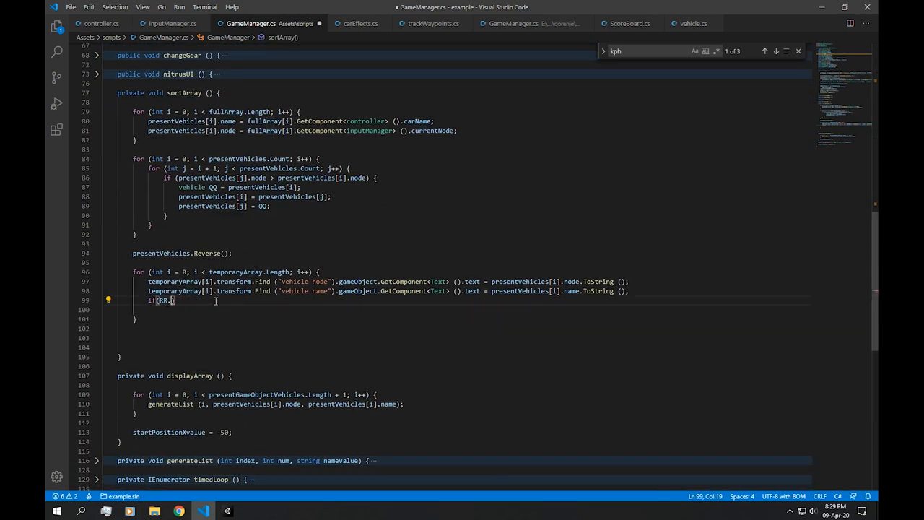
text(carName ==)
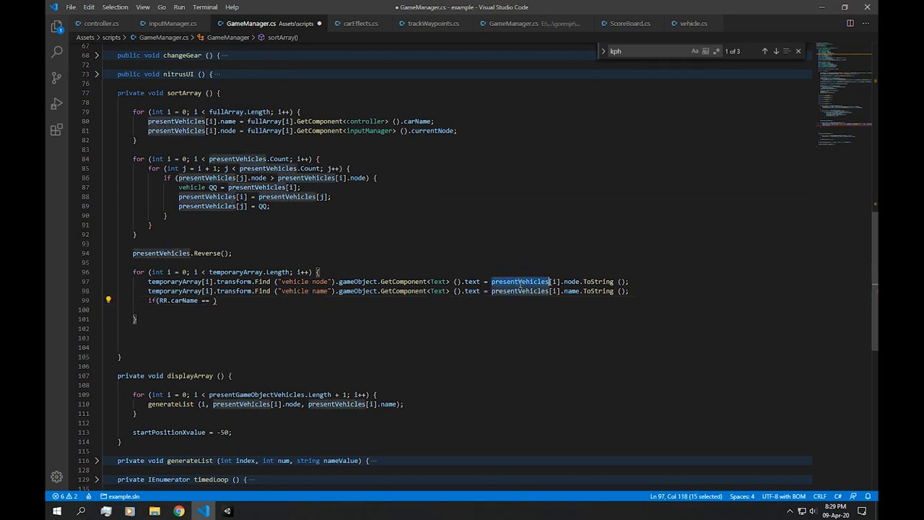
text(presentVehicles)
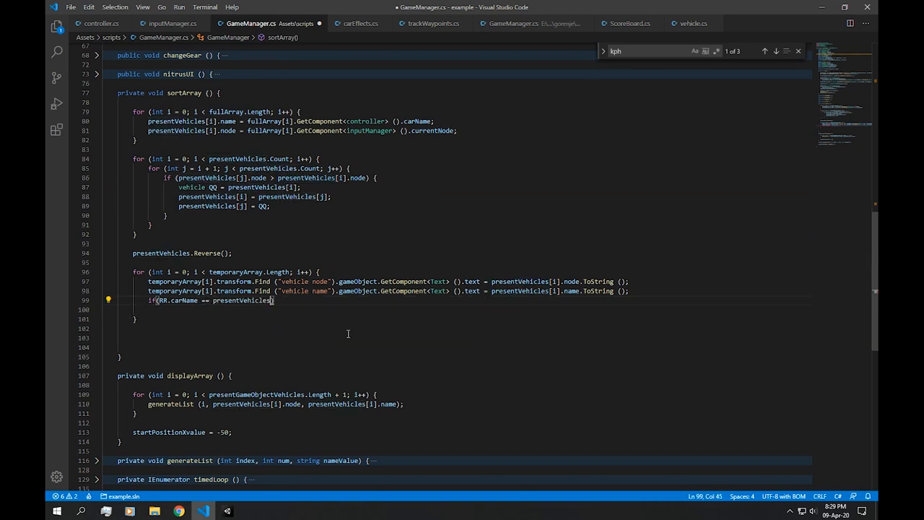
text([i]))
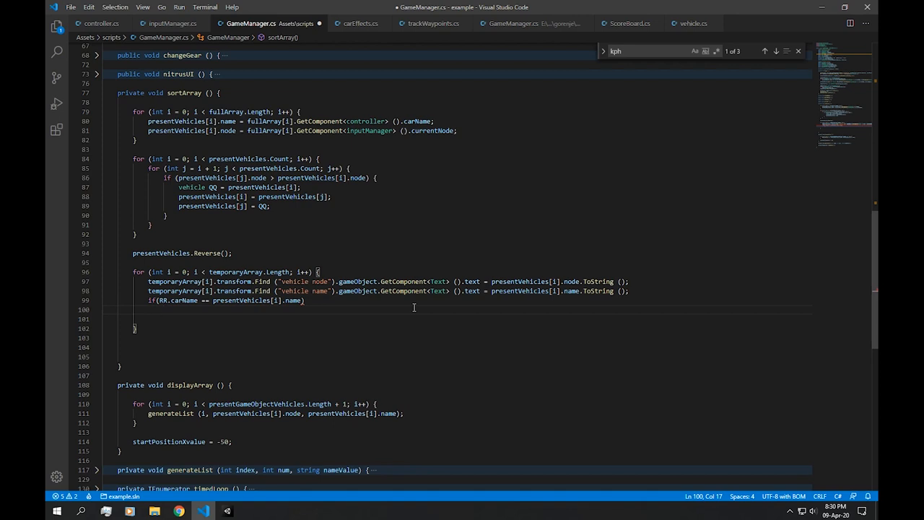
- Set currentPosition.text to (i + "/" + presentVehicles.Count).ToString() in that branch
text(currentPosition)
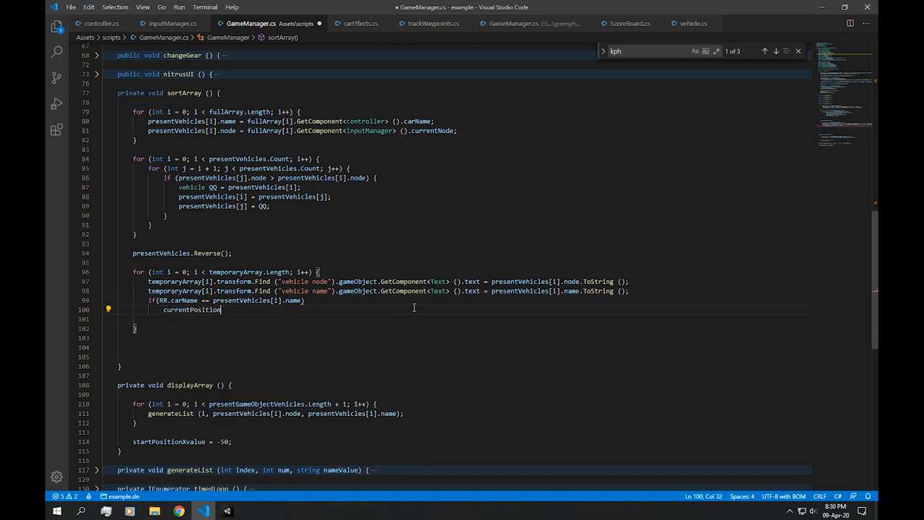
text(.text =)
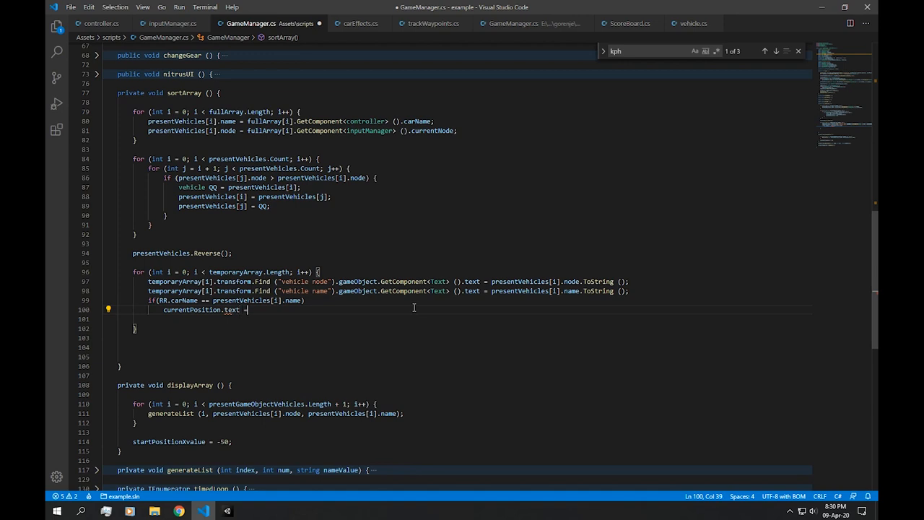
text(i + "/" +)
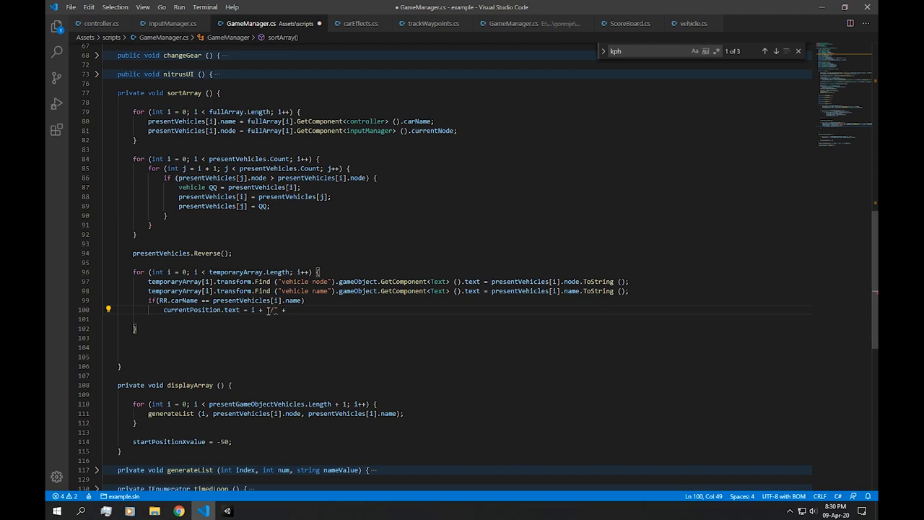
double_click(518, 280)
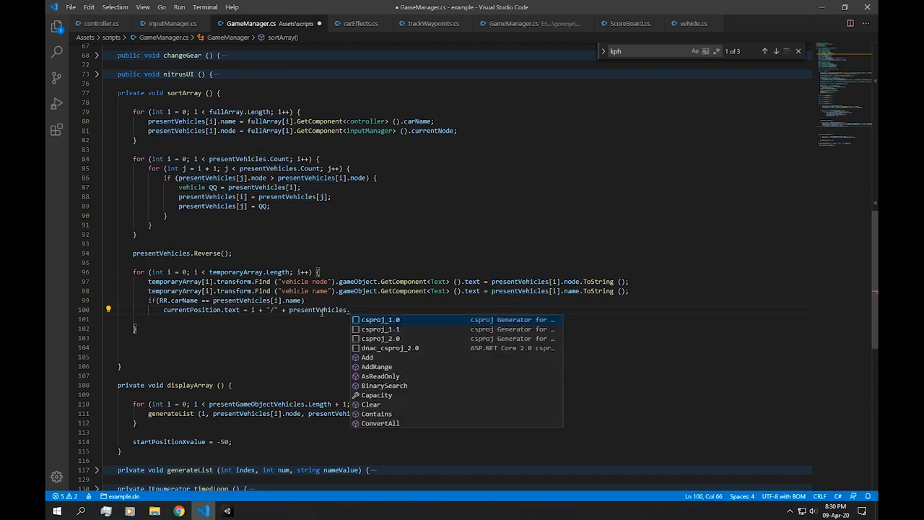
text(Count)
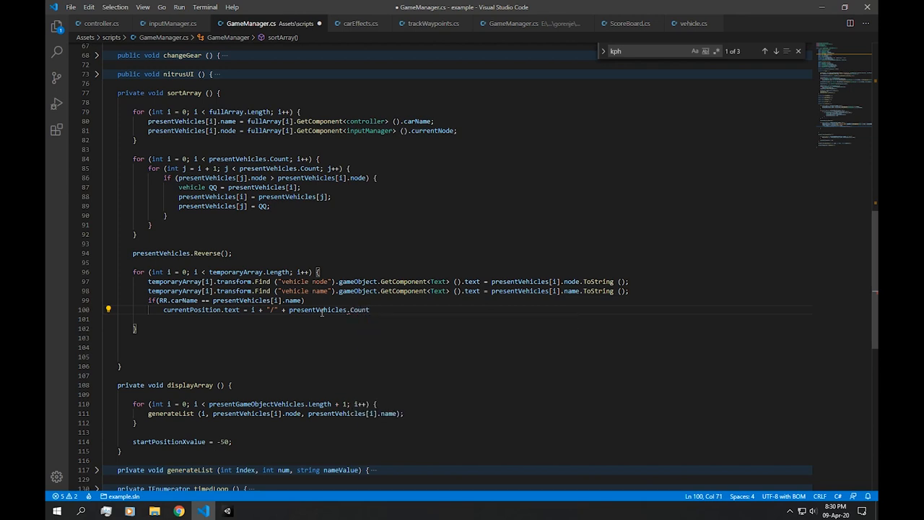
drag(257, 309, 370, 309)
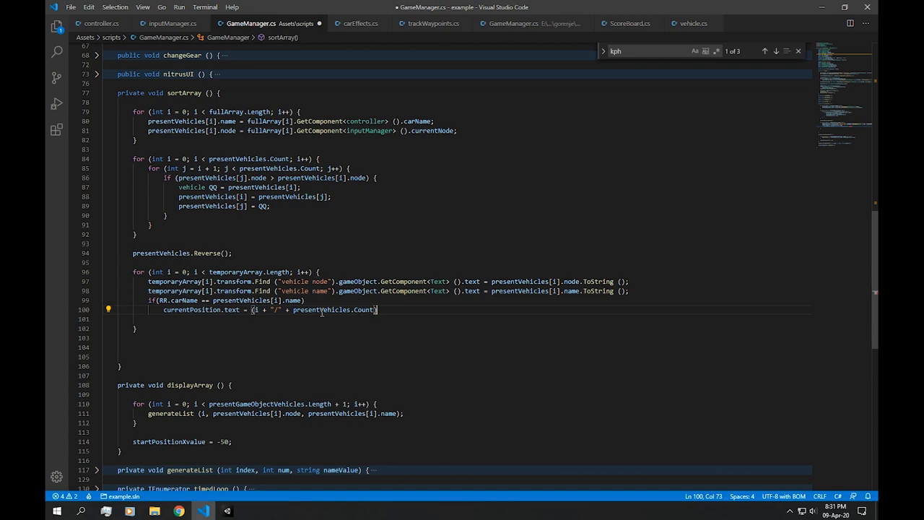
text(.ToString();)
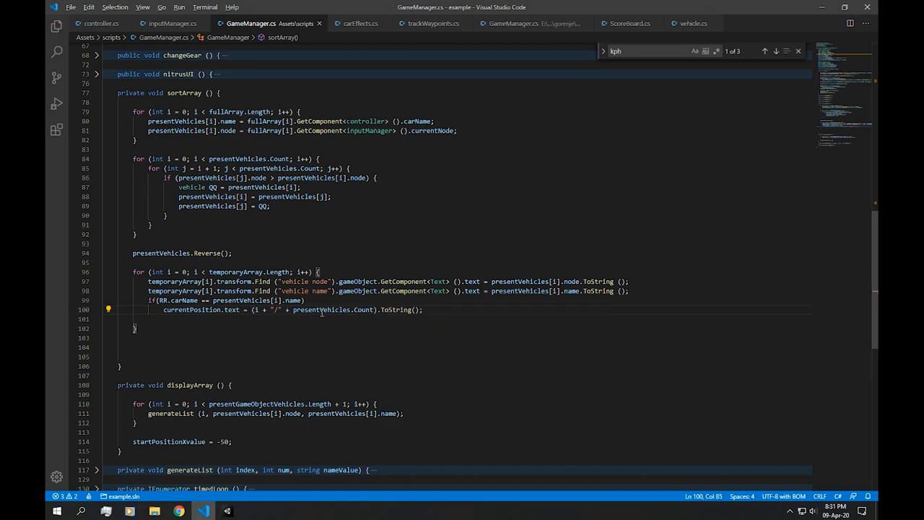
click(202, 511)
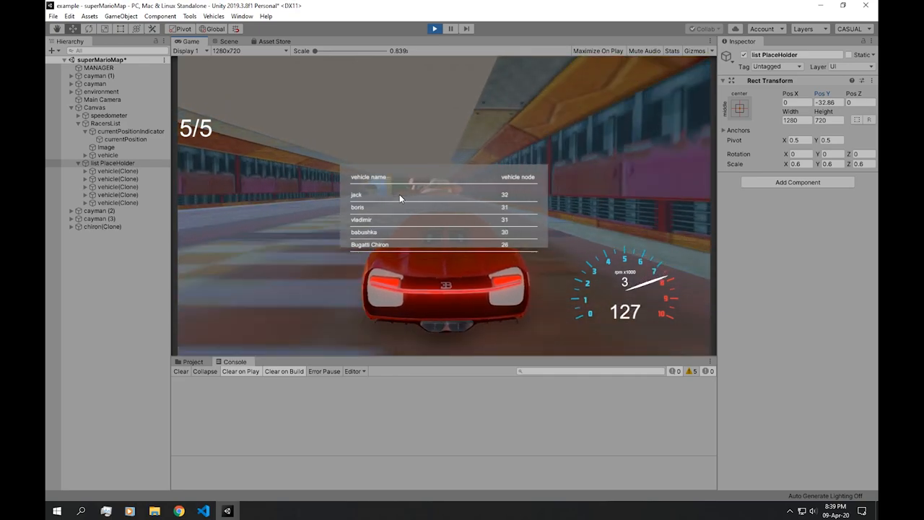
- Play the race to watch the RacersList leaderboard and 5/5 position text update
click(202, 511)
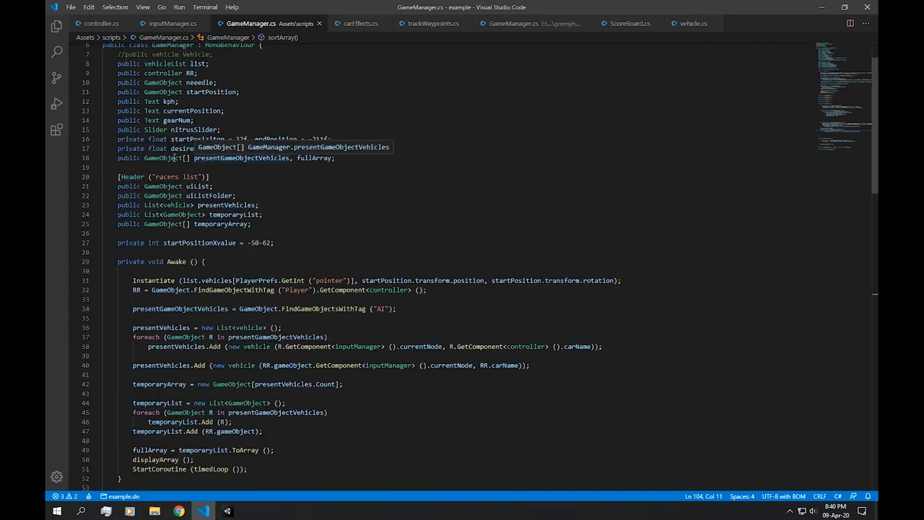
double_click(242, 157)
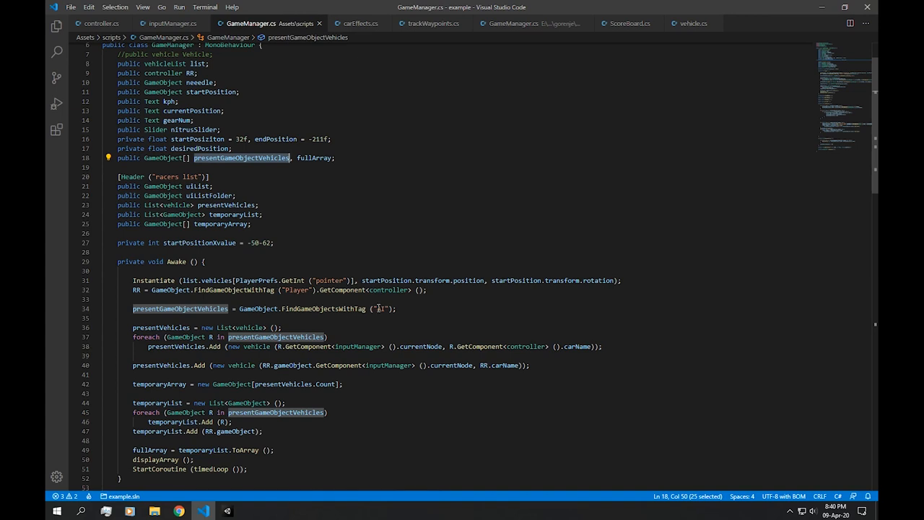
double_click(381, 309)
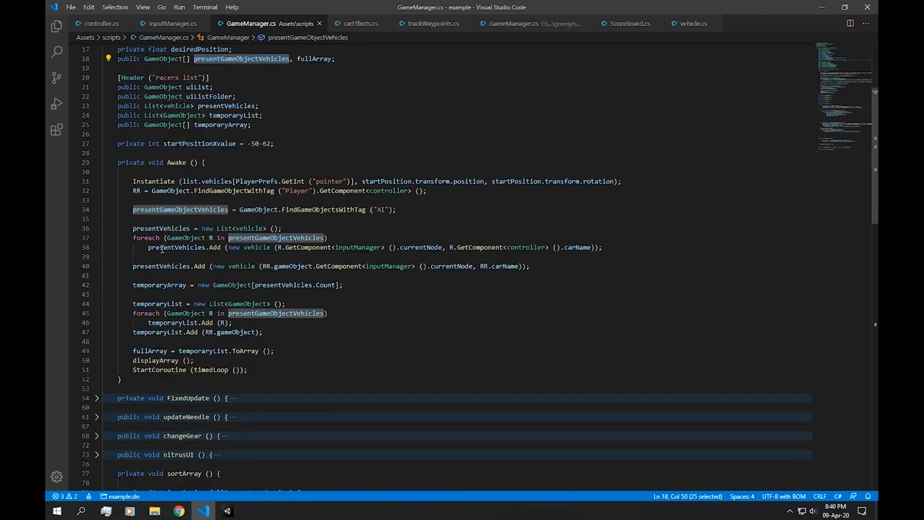
click(176, 106)
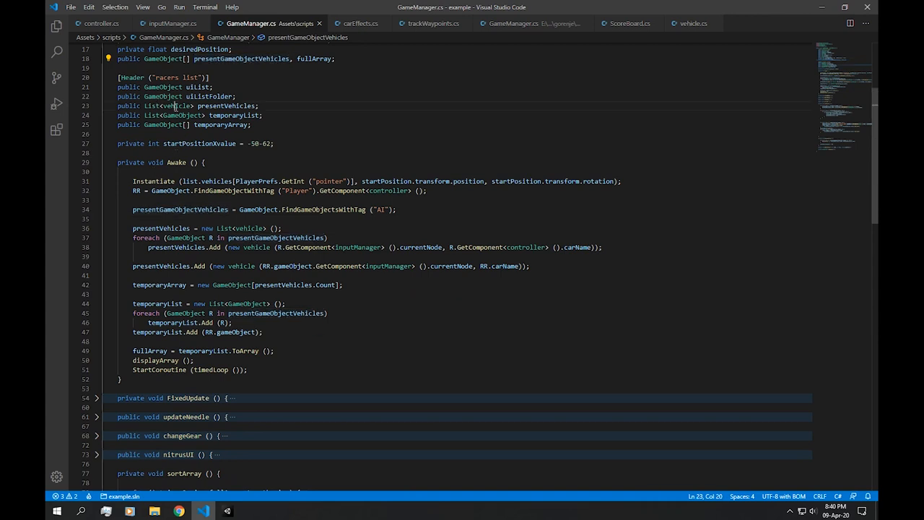
double_click(176, 106)
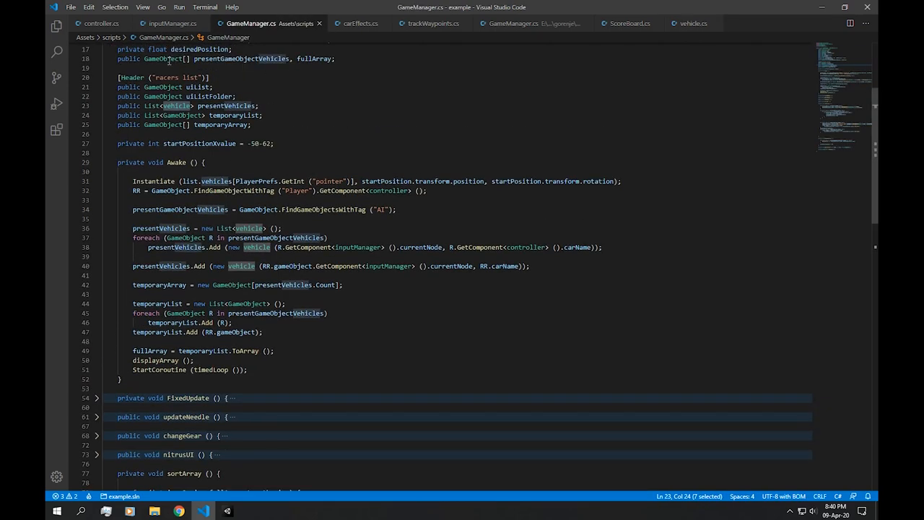
double_click(314, 58)
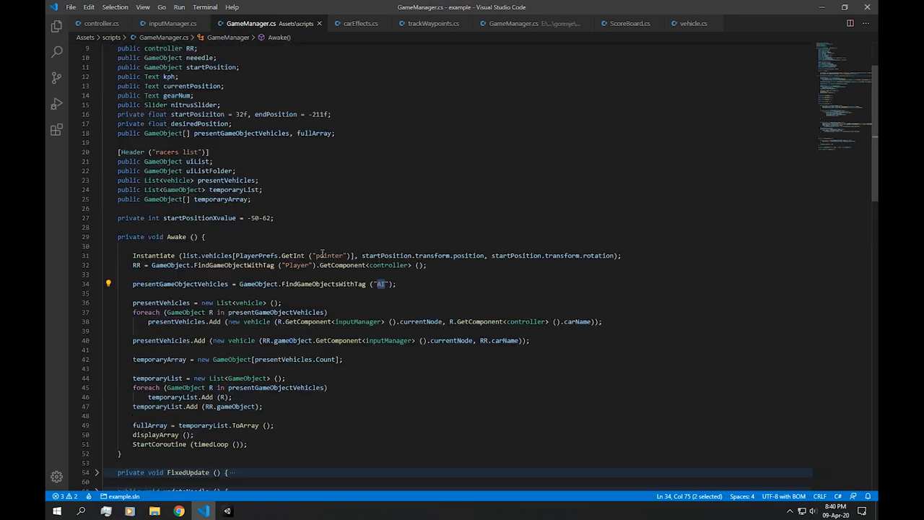
scroll(down, 3)
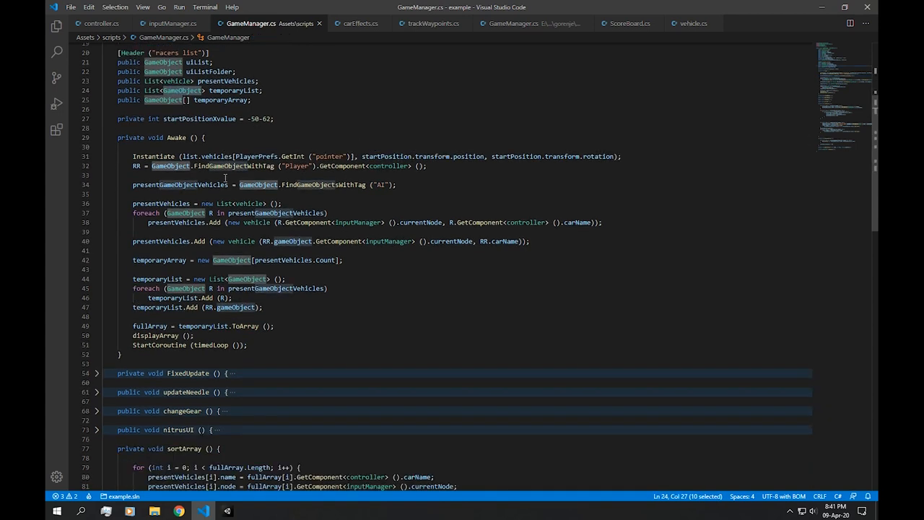
scroll(up, 3)
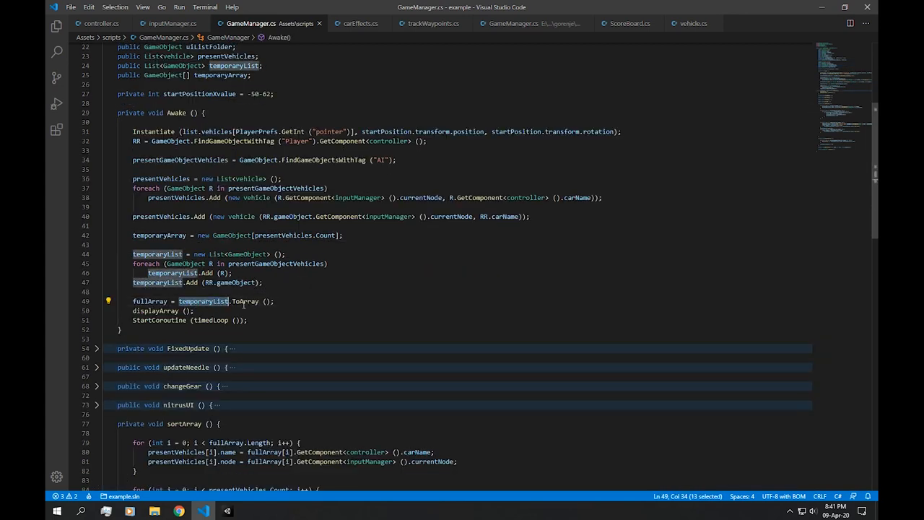
scroll(down, 3)
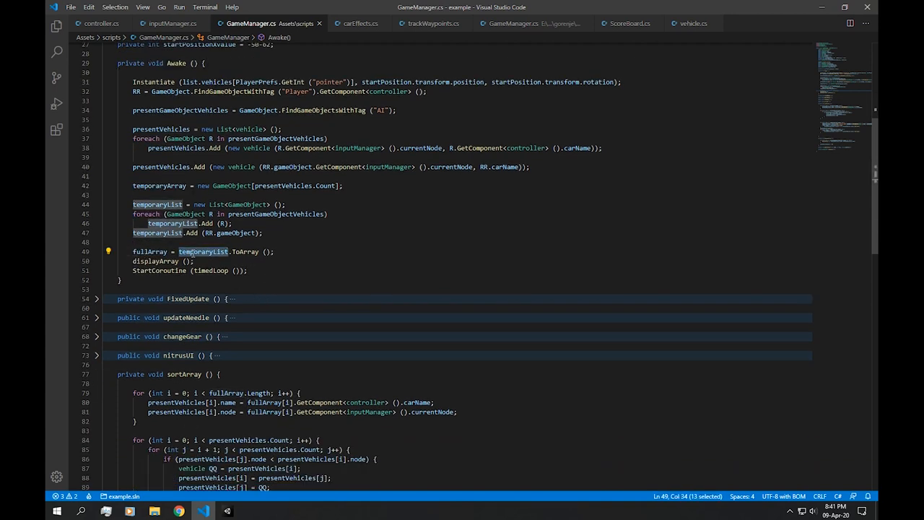
scroll(down, 3)
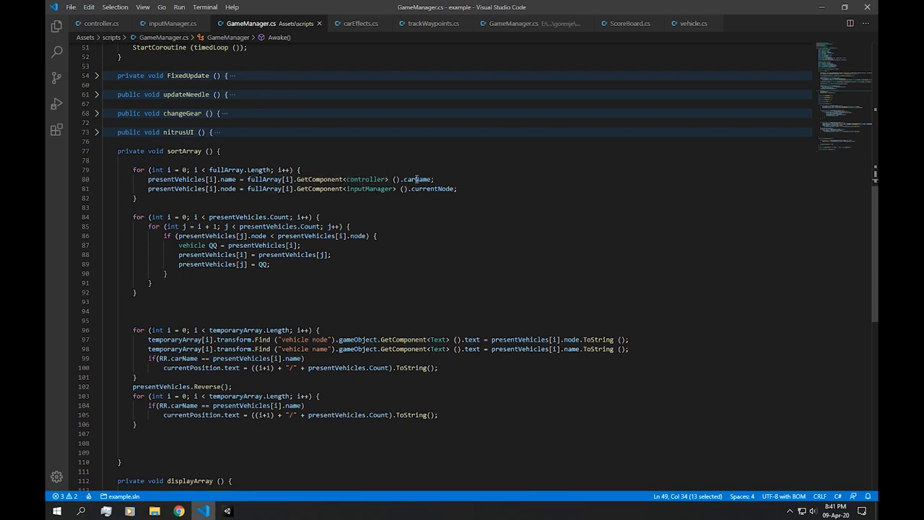
double_click(432, 188)
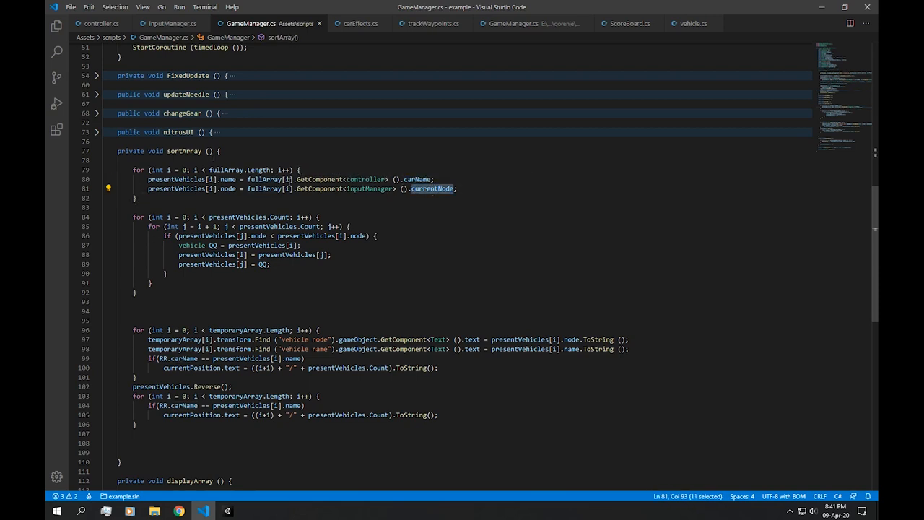
click(691, 23)
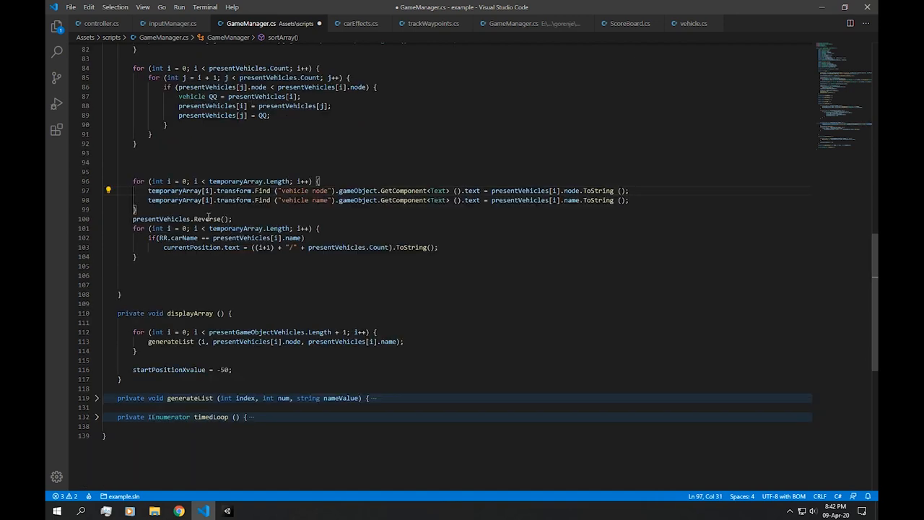
double_click(208, 219)
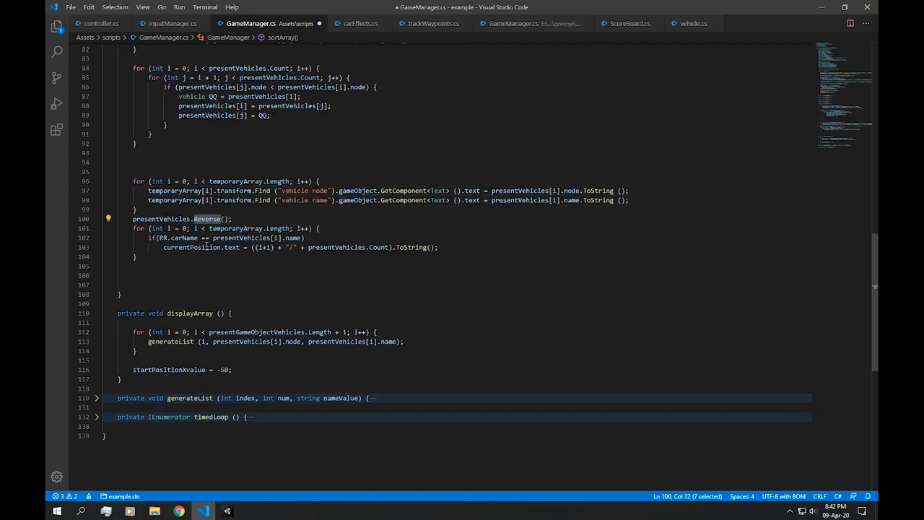
double_click(192, 247)
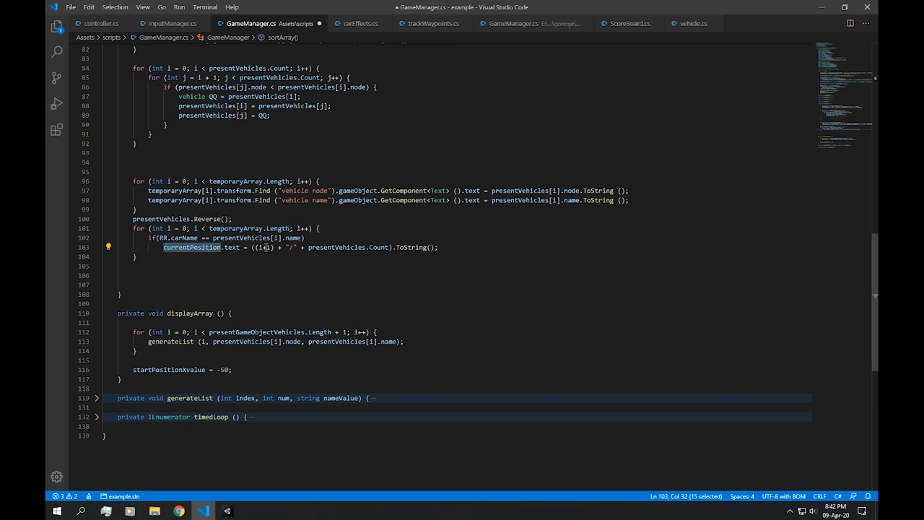
double_click(189, 238)
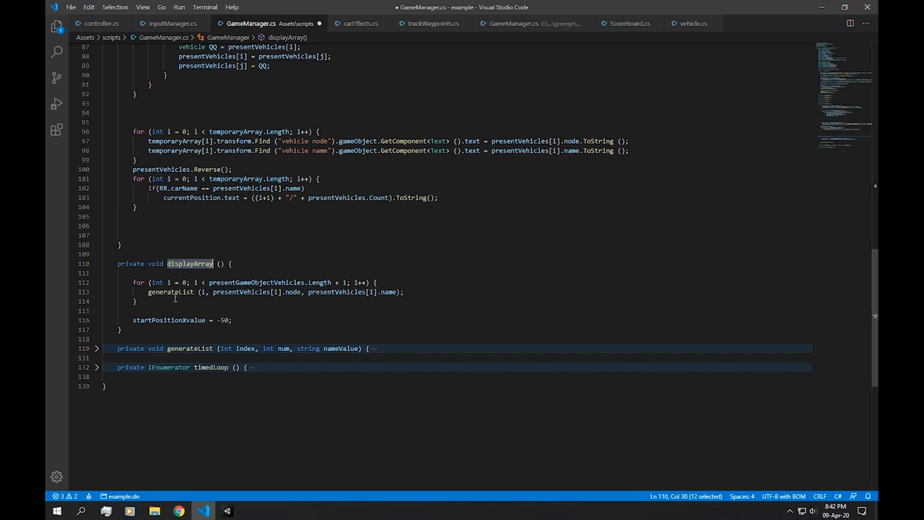
mouse_move(246, 341)
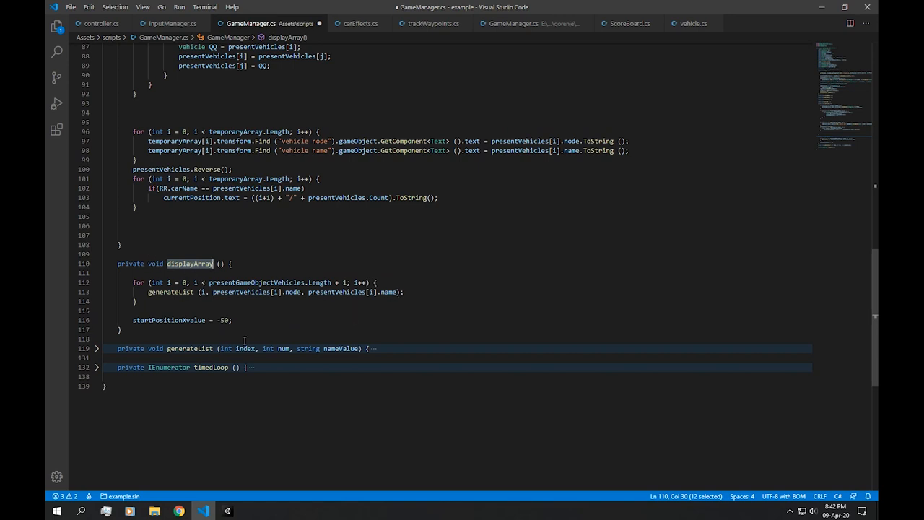
click(96, 348)
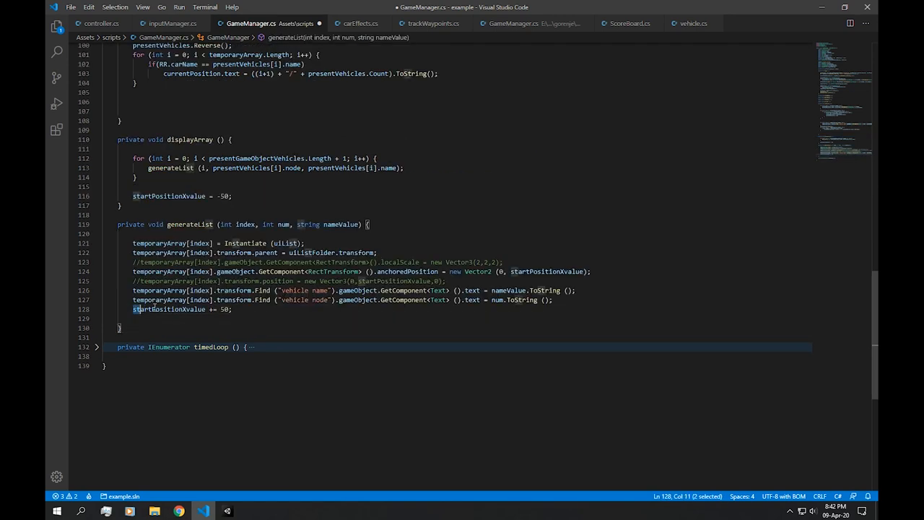
triple_click(171, 309)
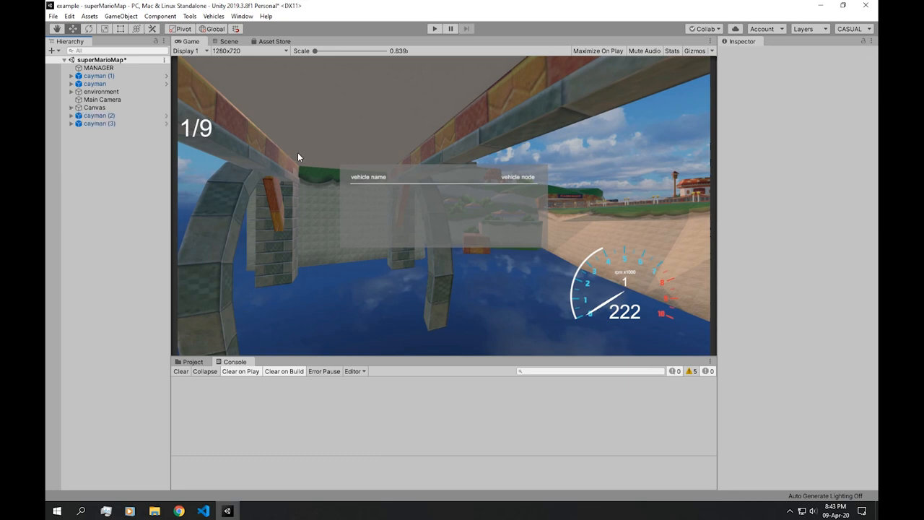
mouse_move(599, 158)
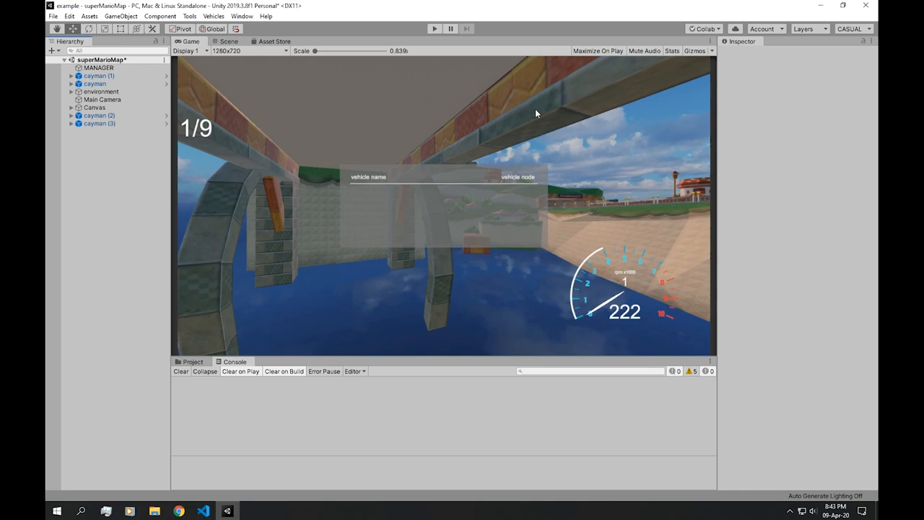
click(202, 511)
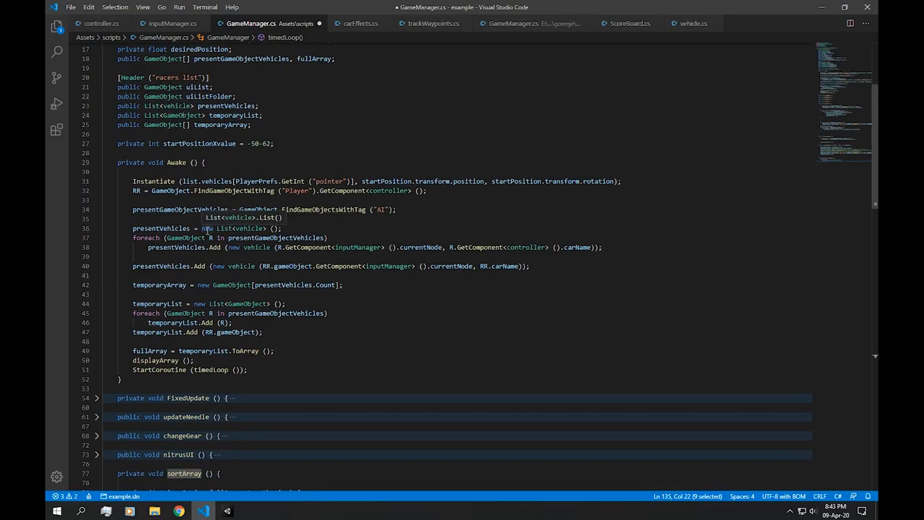
- In inputManager.cs add a ranged public countDownTime field and an early return while calculateCountDownTime is false
click(172, 23)
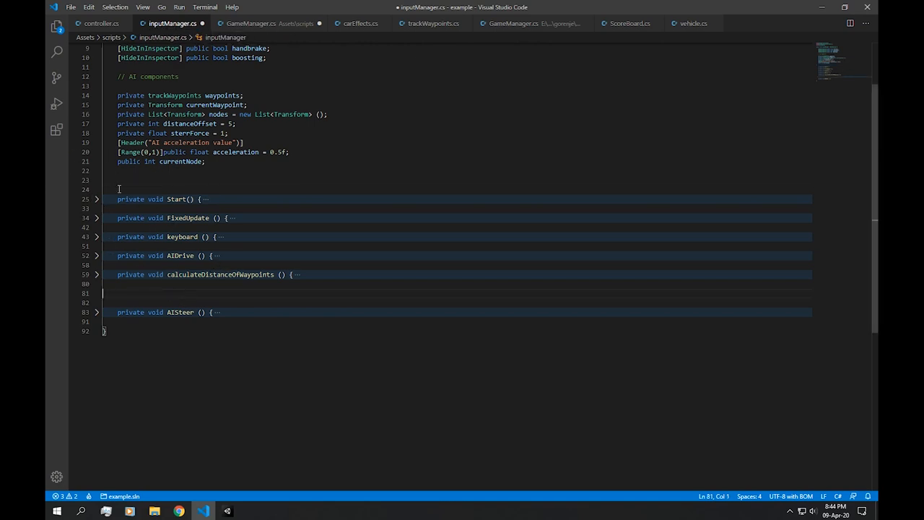
text(public int countDownTime = 3;)
text(private void calculateCountDownTime)
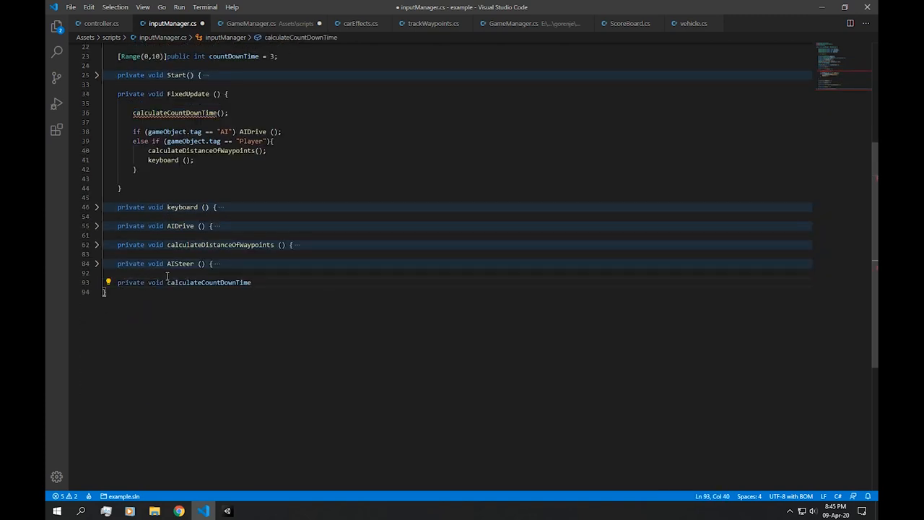
text(if(!calc)
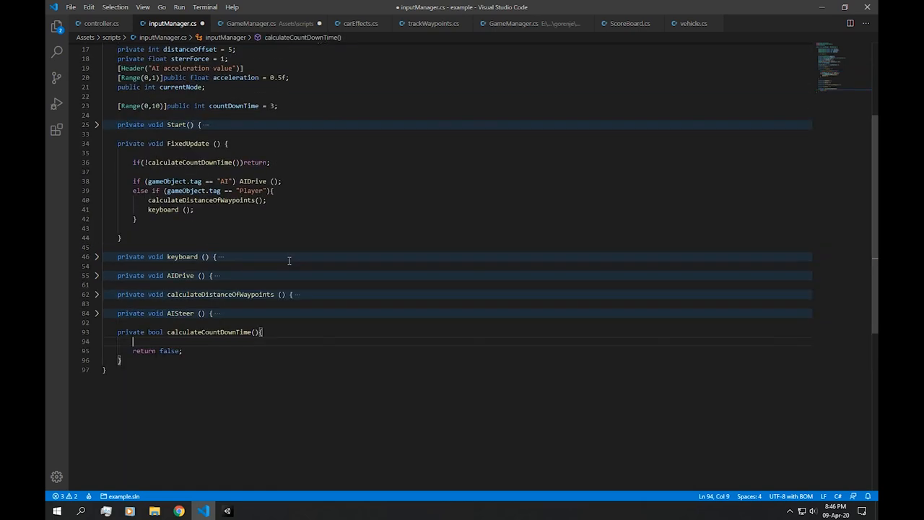
- Add a timeLeft float set in Start and decrement it by deltaTime in FixedUpdate
text(float timeLeft)
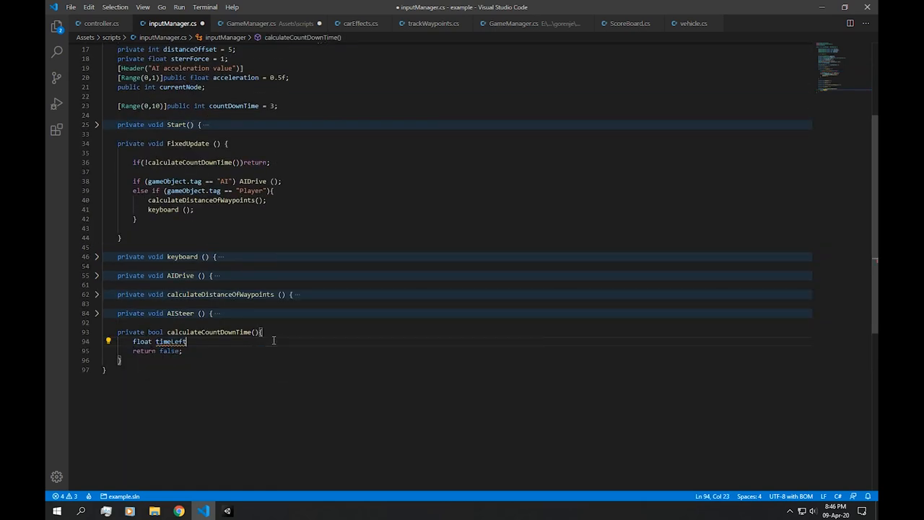
text(= float) countDownTime;)
click(159, 351)
text((timeLeft <= 0)? true : )
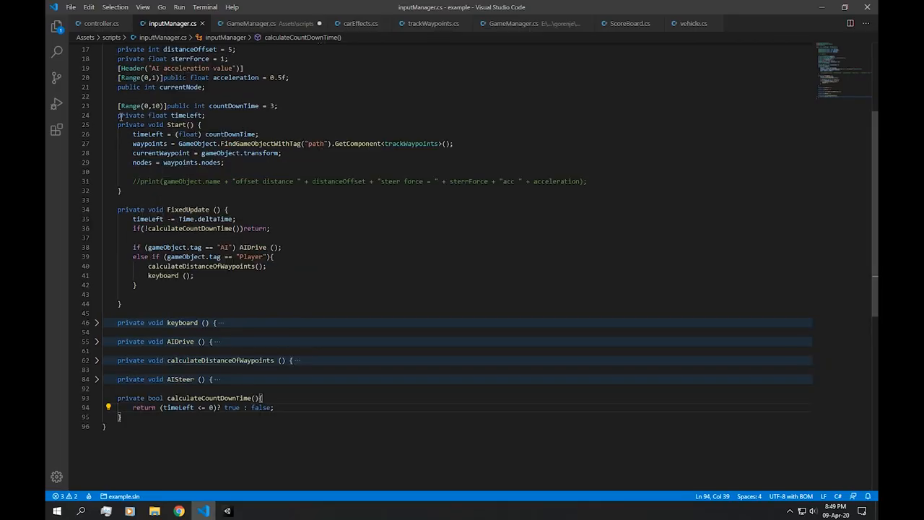
double_click(185, 116)
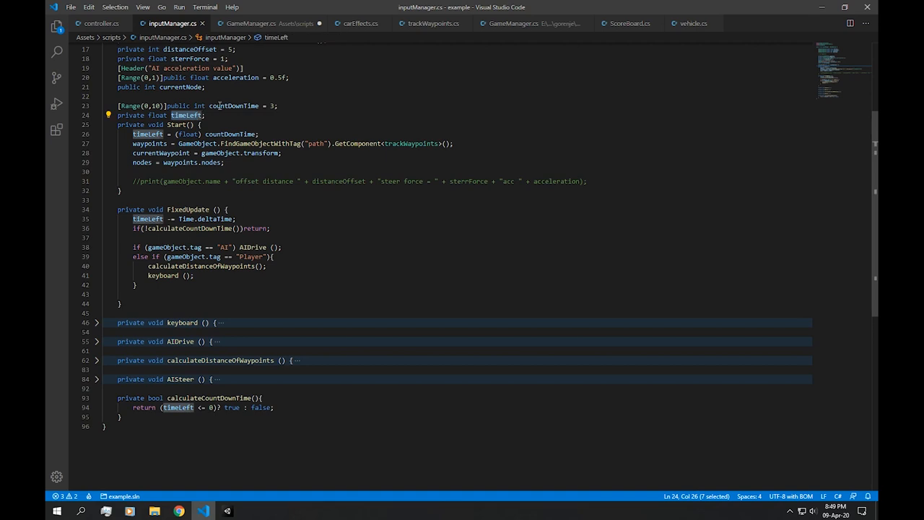
double_click(234, 105)
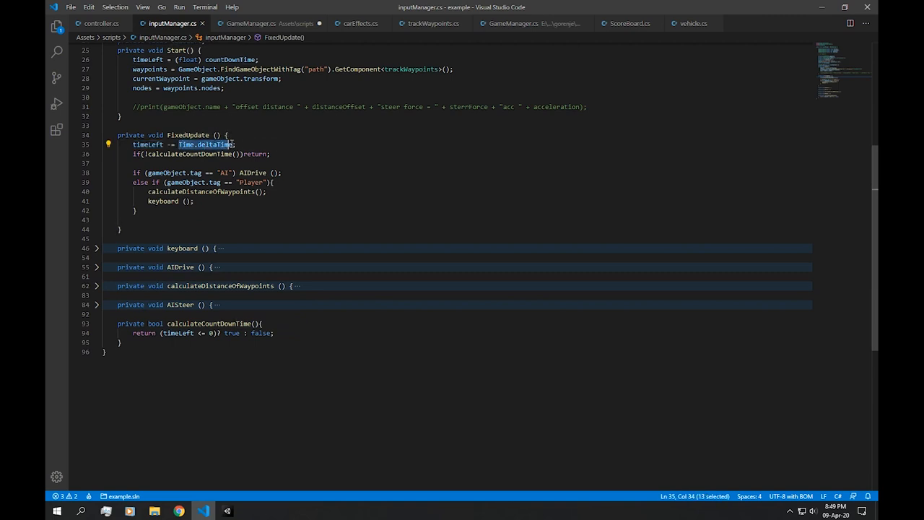
scroll(down, 3)
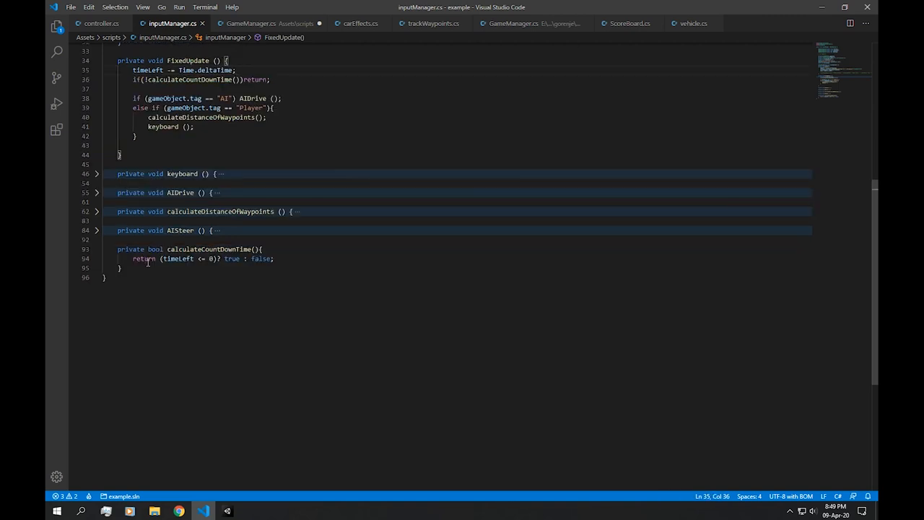